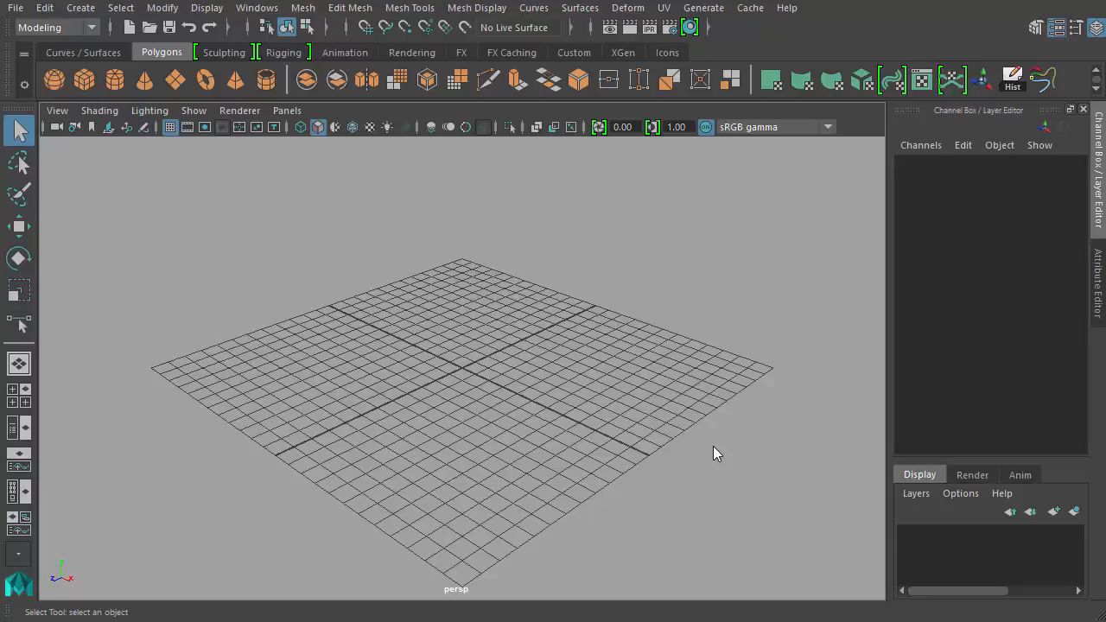
mouse_move(367, 381)
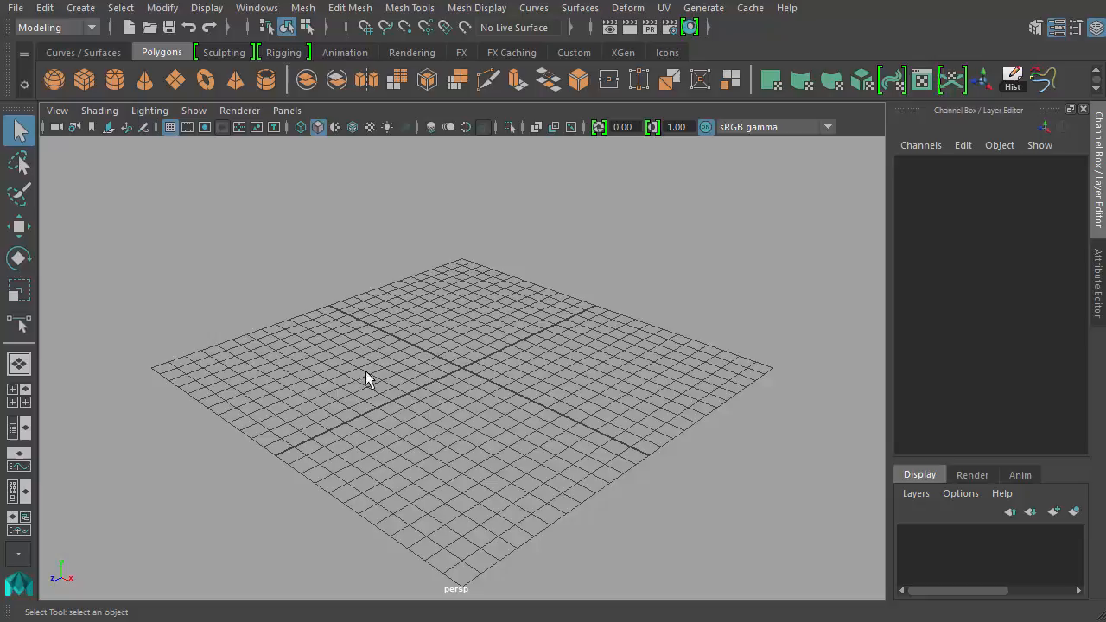
mouse_move(562, 411)
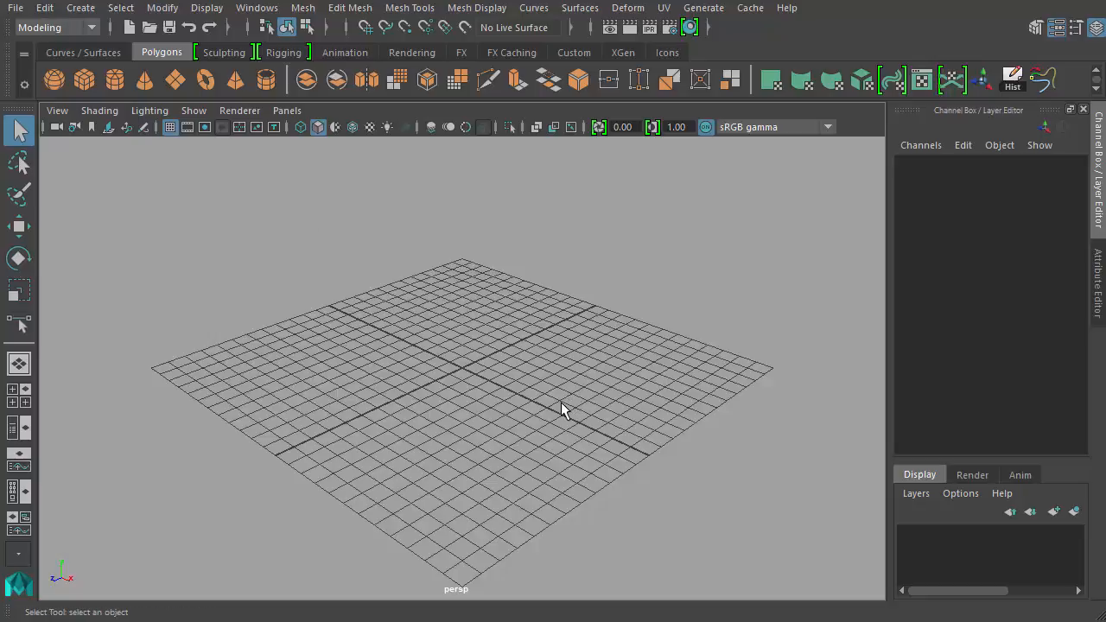
mouse_move(406, 396)
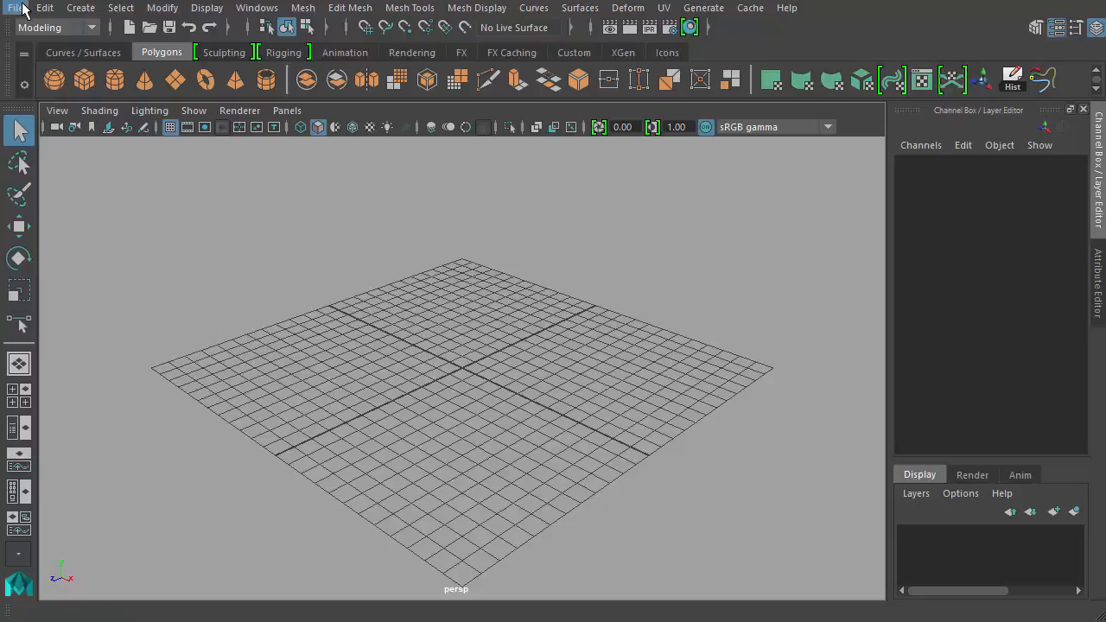
Open the scene Jack_Start_01.mb from the Scenes folder via File > Open Scene
left_click(14, 7)
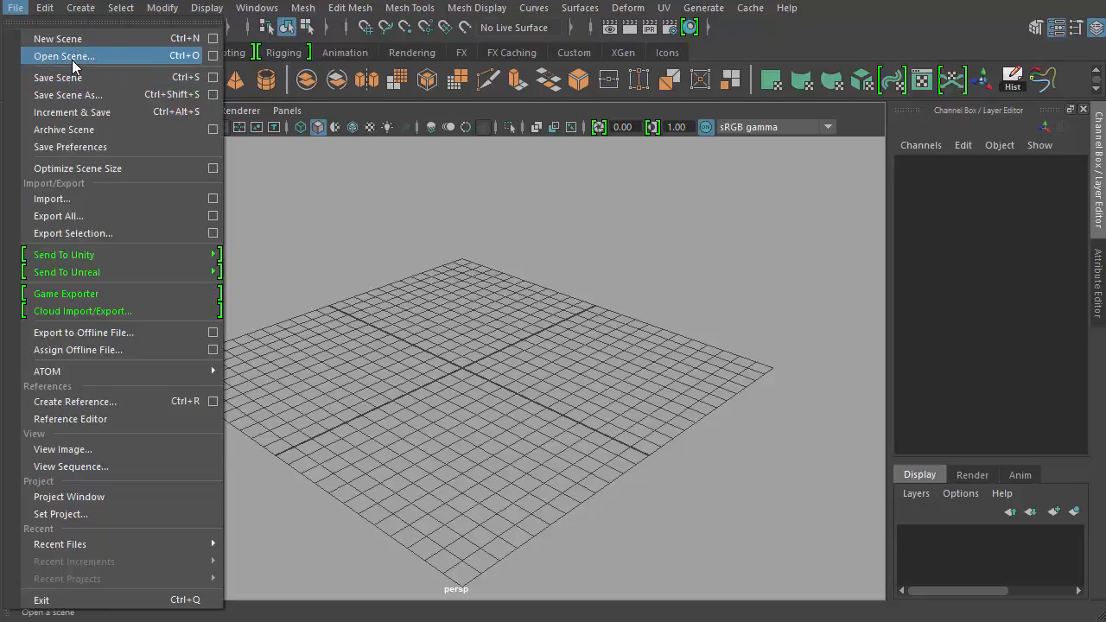
left_click(63, 56)
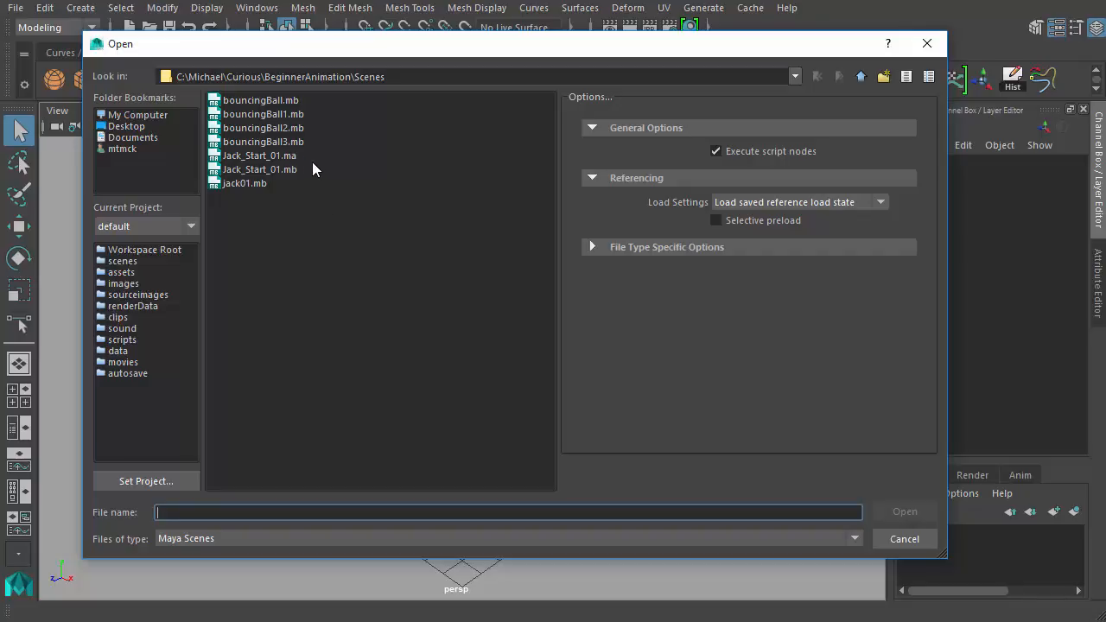
mouse_move(387, 238)
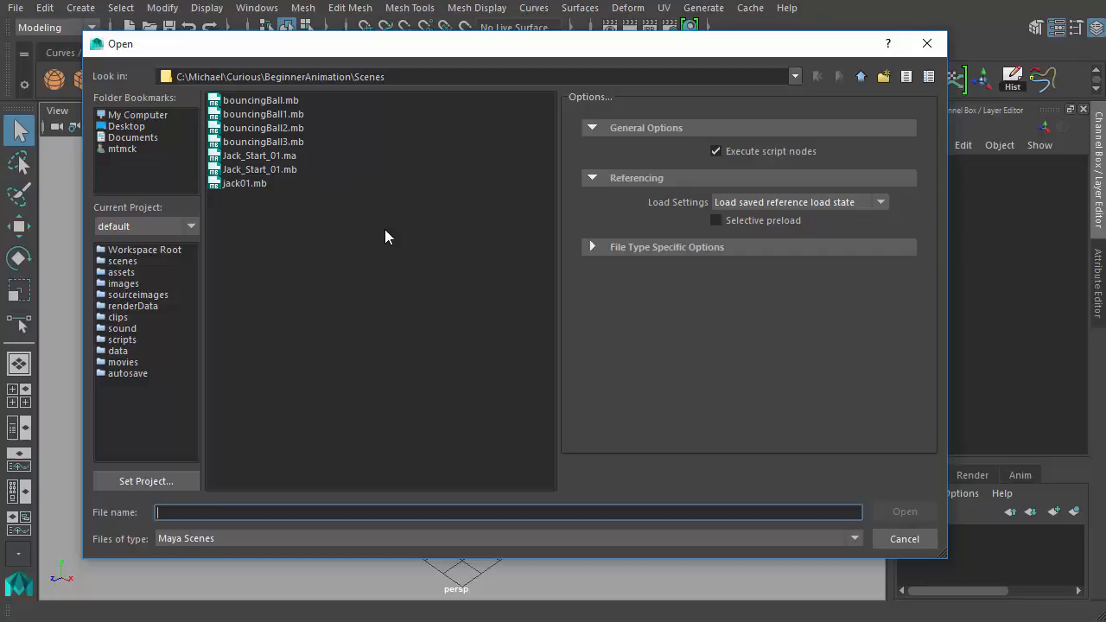
left_click(259, 169)
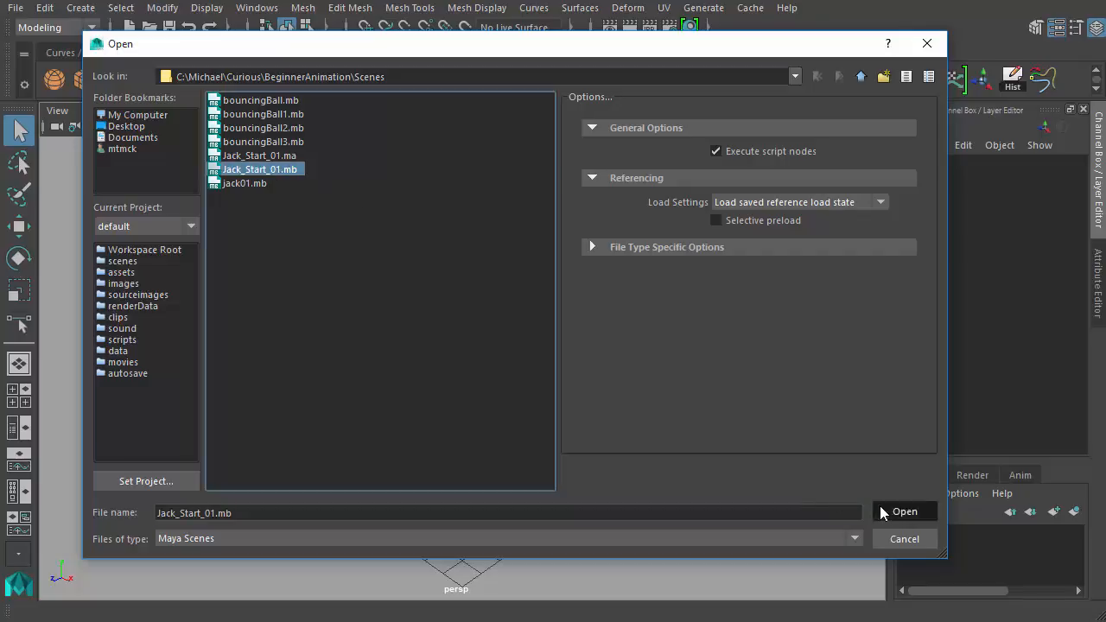
left_click(904, 511)
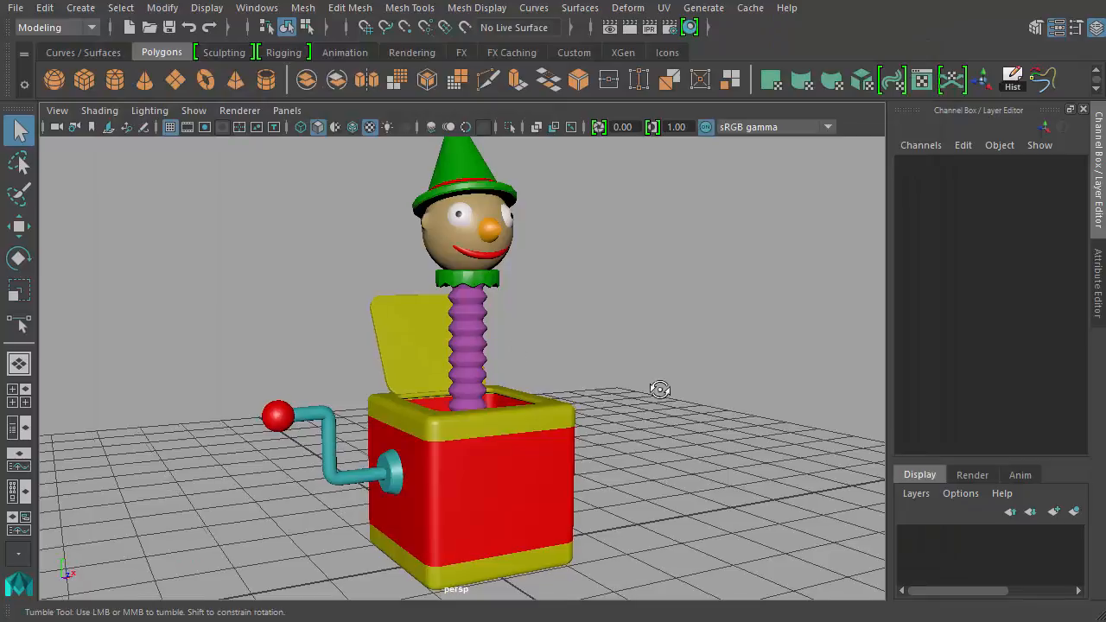
left_click_drag(660, 391, 740, 425)
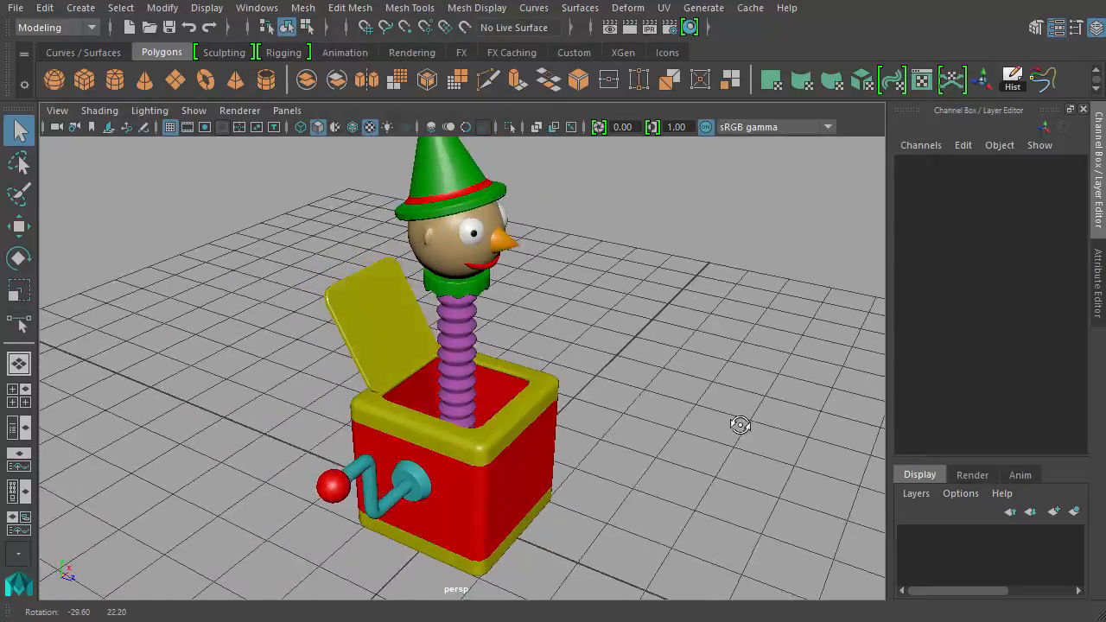
left_click_drag(739, 425, 815, 432)
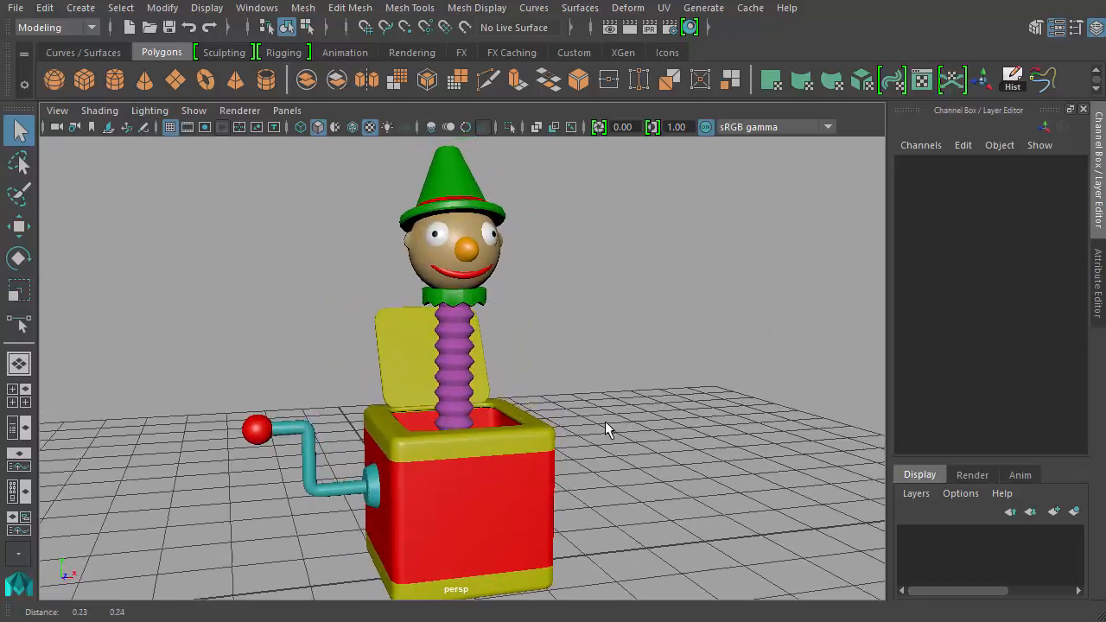
left_click_drag(605, 429, 505, 391)
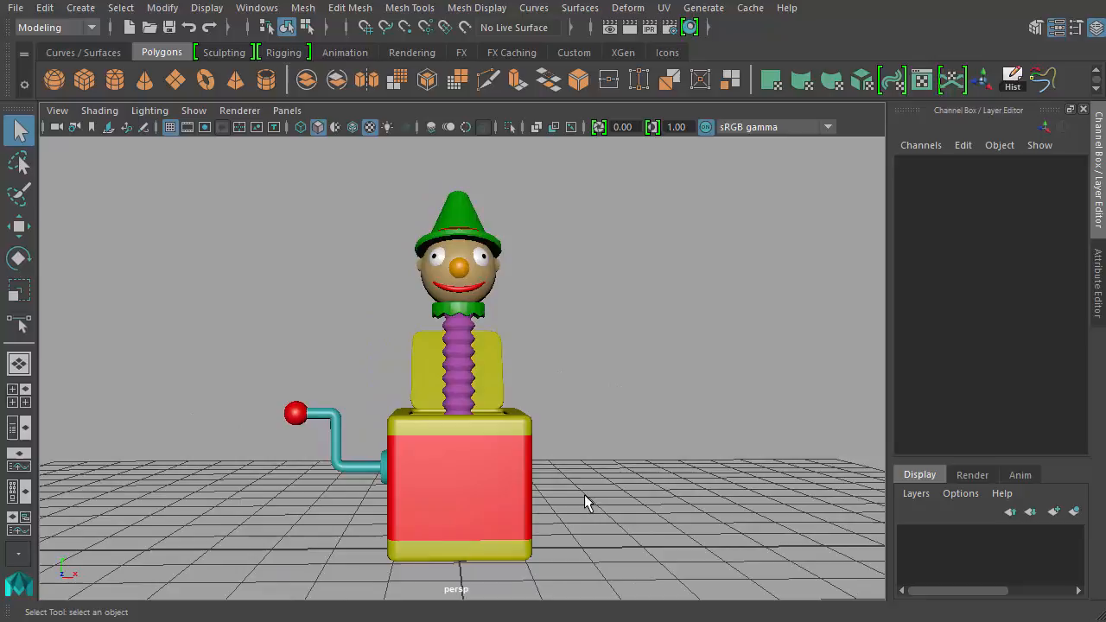
mouse_move(539, 473)
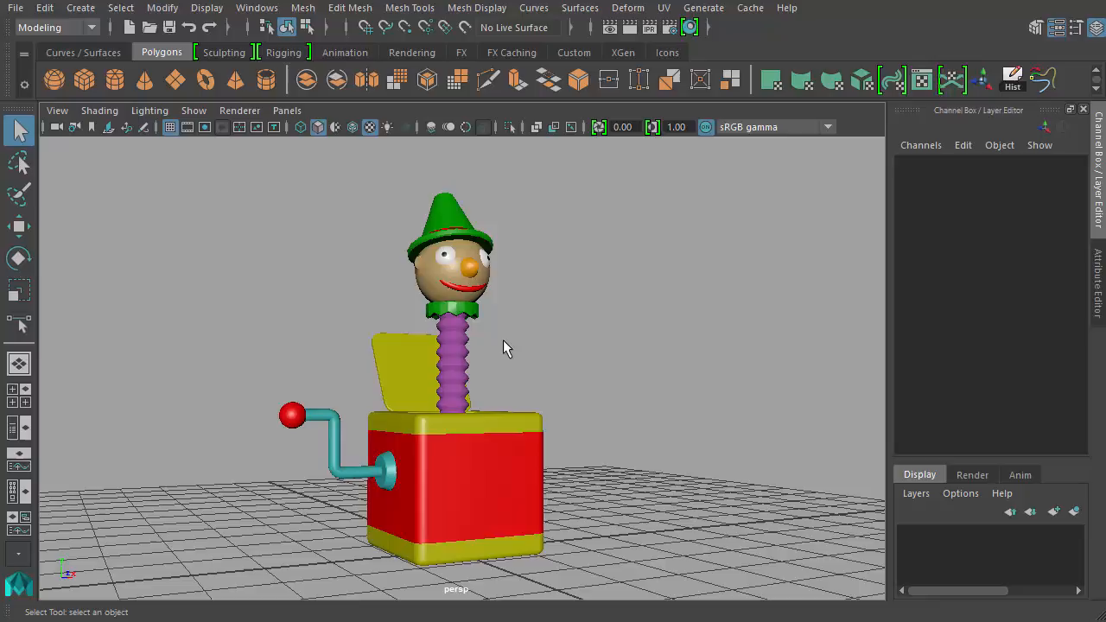
mouse_move(517, 337)
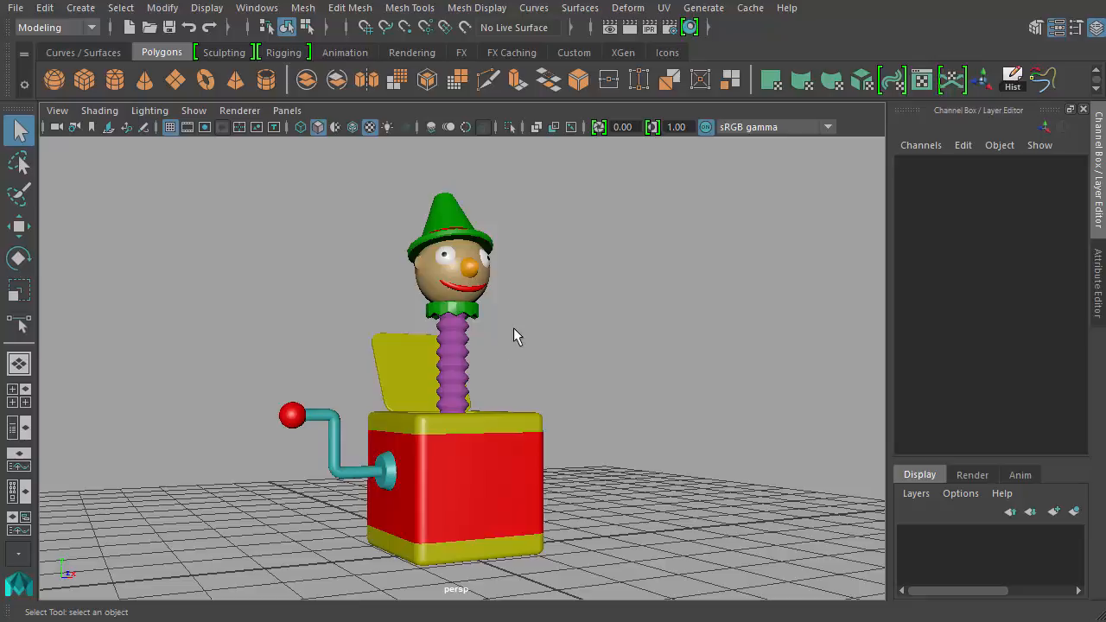
mouse_move(598, 367)
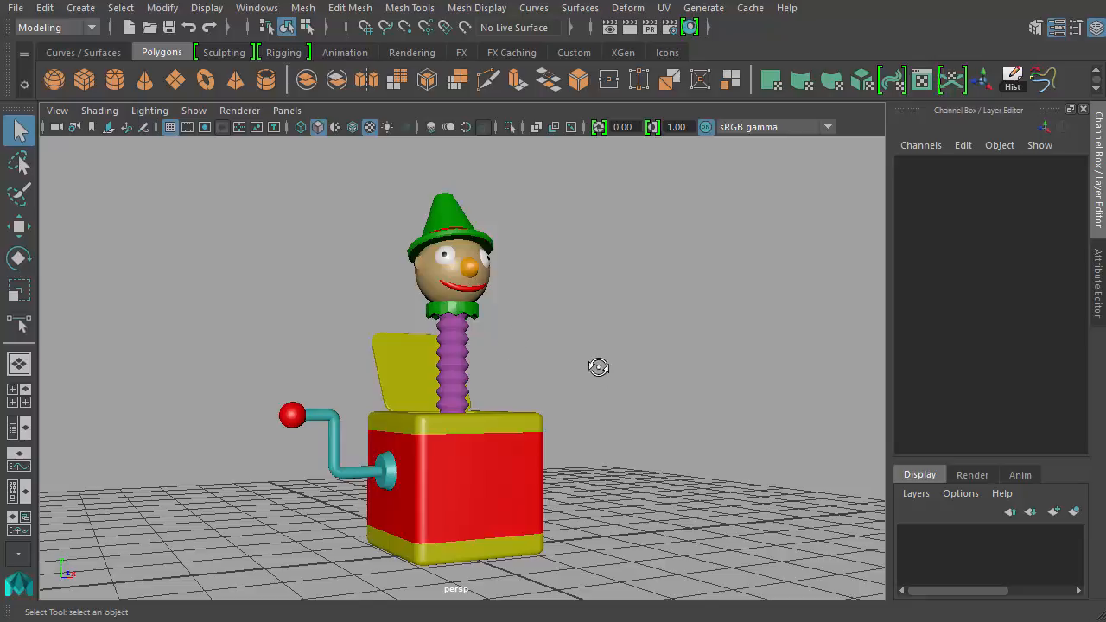
left_click_drag(598, 367, 769, 387)
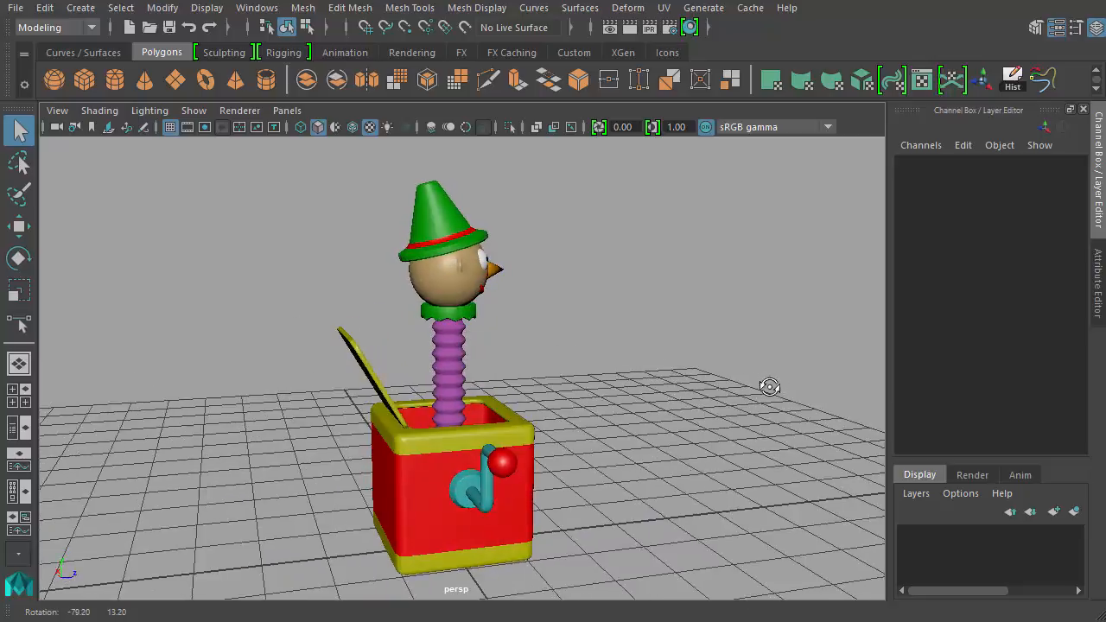
left_click_drag(769, 387, 531, 391)
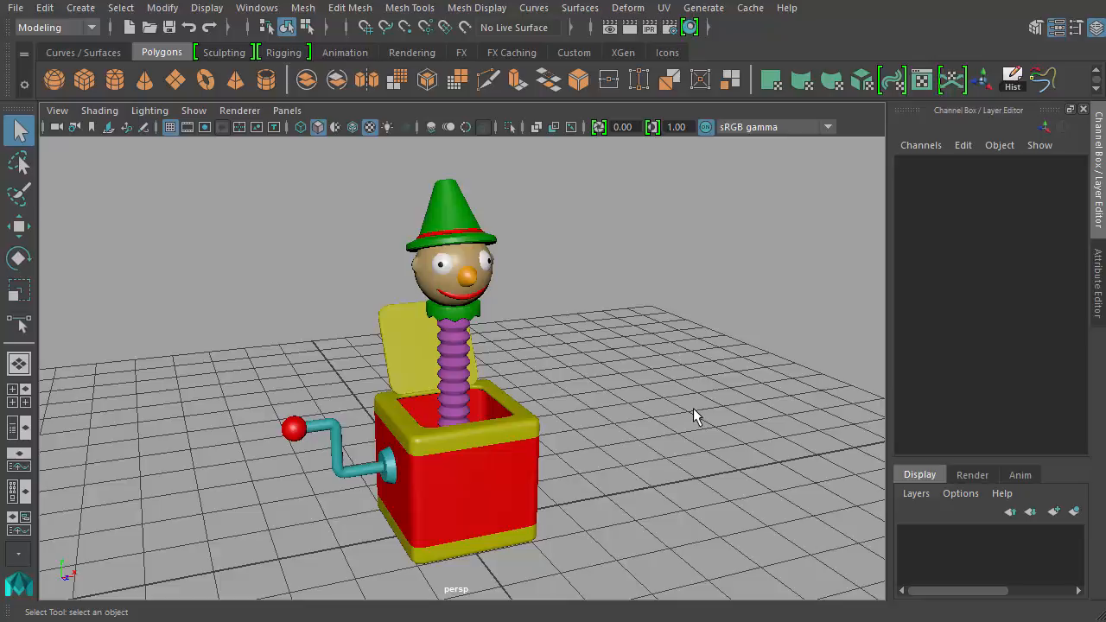
mouse_move(699, 411)
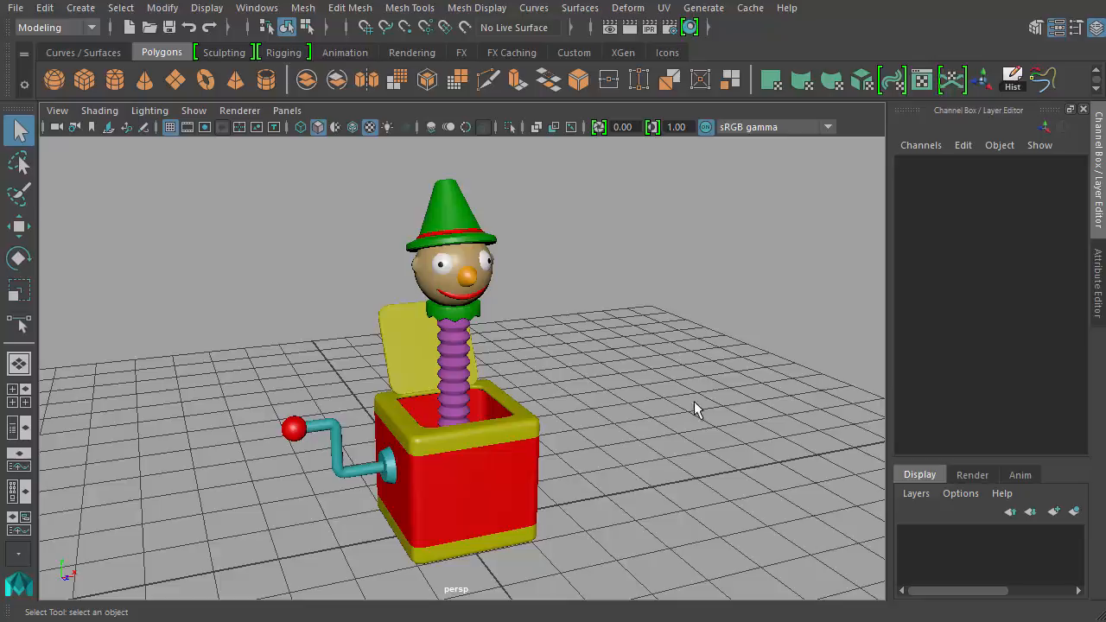
left_click_drag(699, 408, 608, 382)
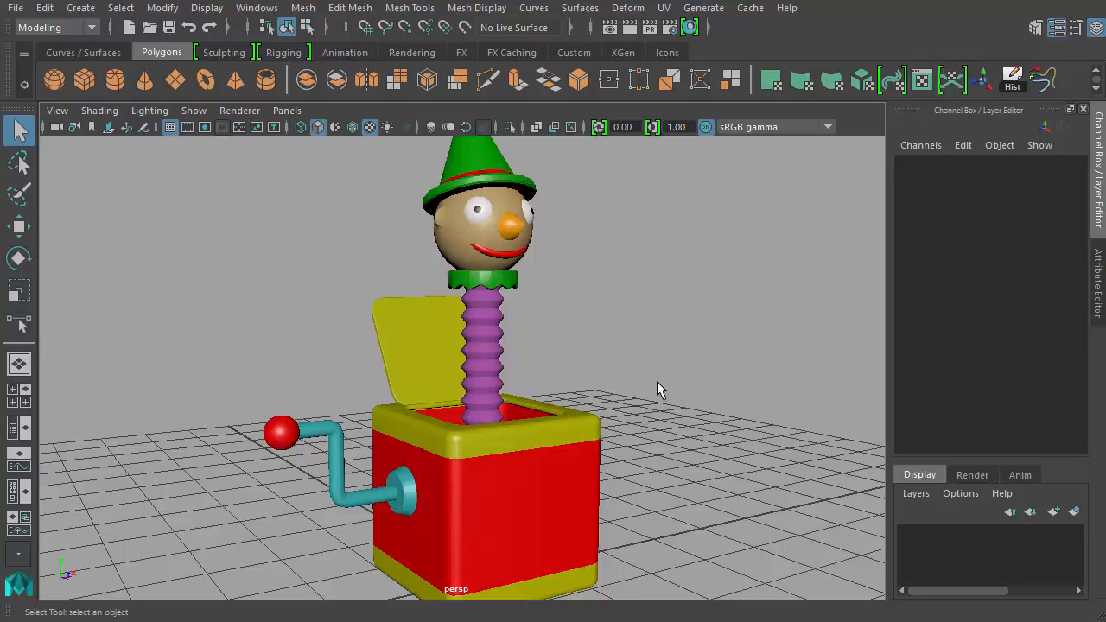
Switch the viewport to shaded display with textures (6) and orbit to a front view
left_click(475, 211)
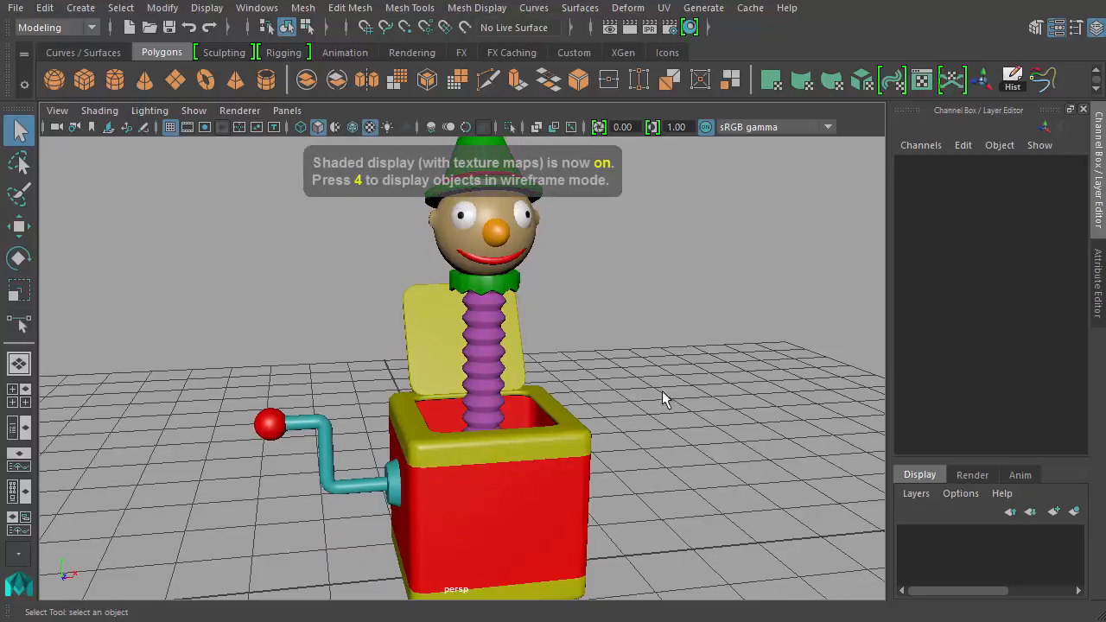
mouse_move(636, 366)
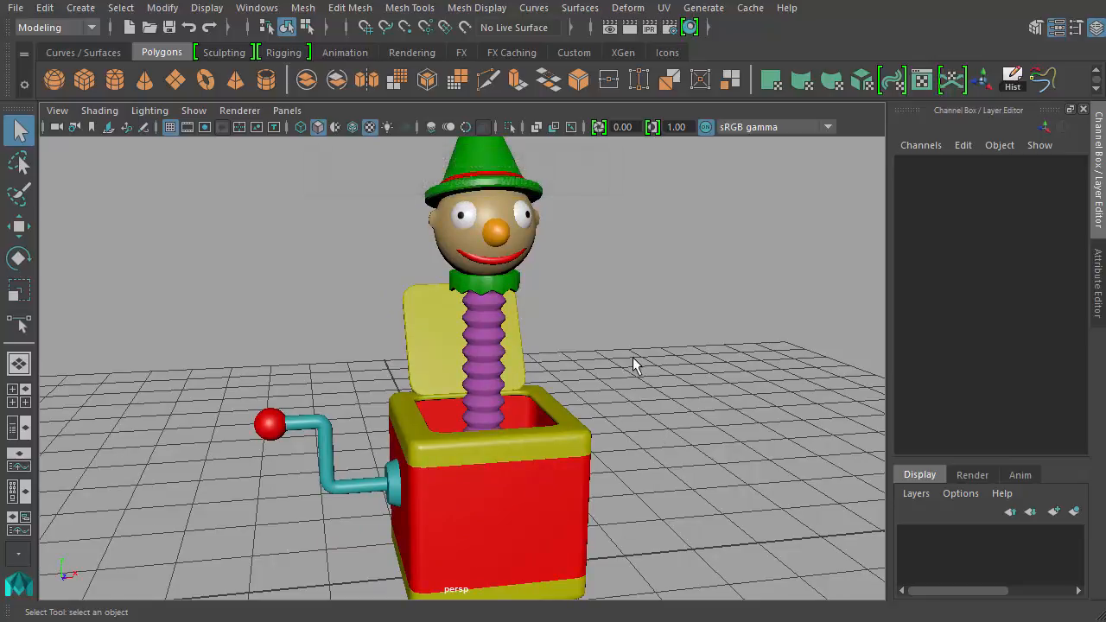
left_click_drag(636, 363, 569, 401)
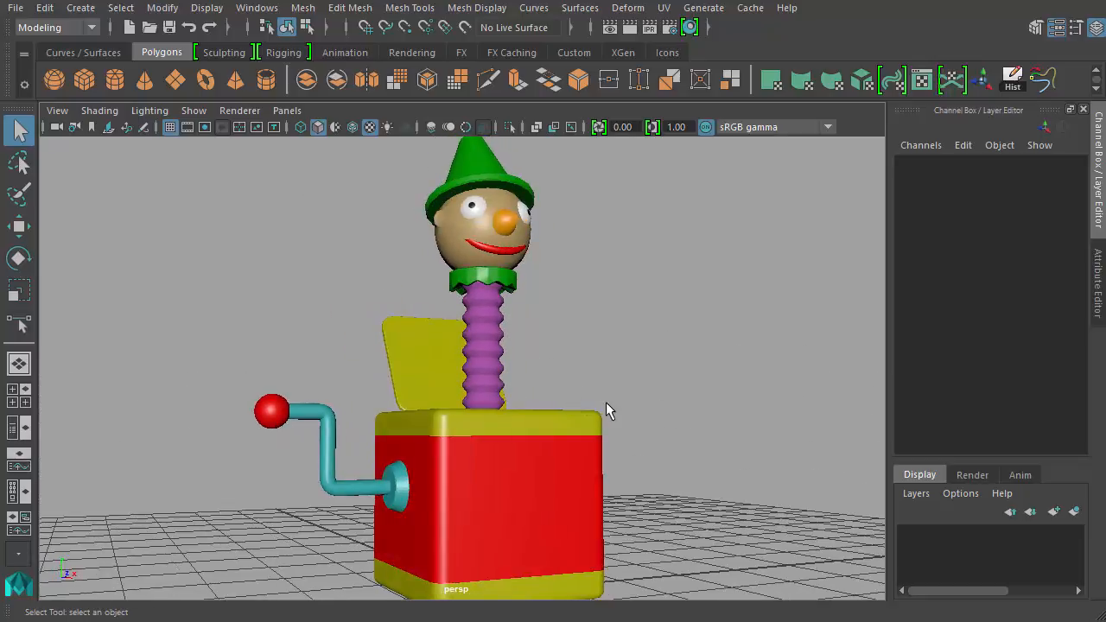
mouse_move(290, 432)
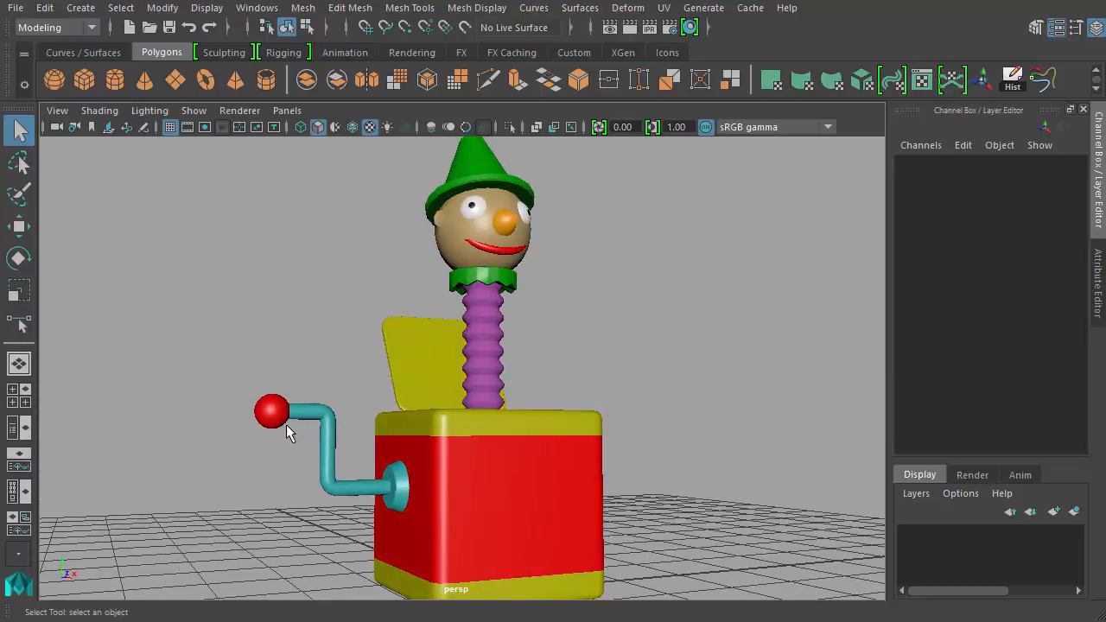
Select the crank knob, handle and axle and combine them into one mesh, viewing the axle closely
left_click(312, 432)
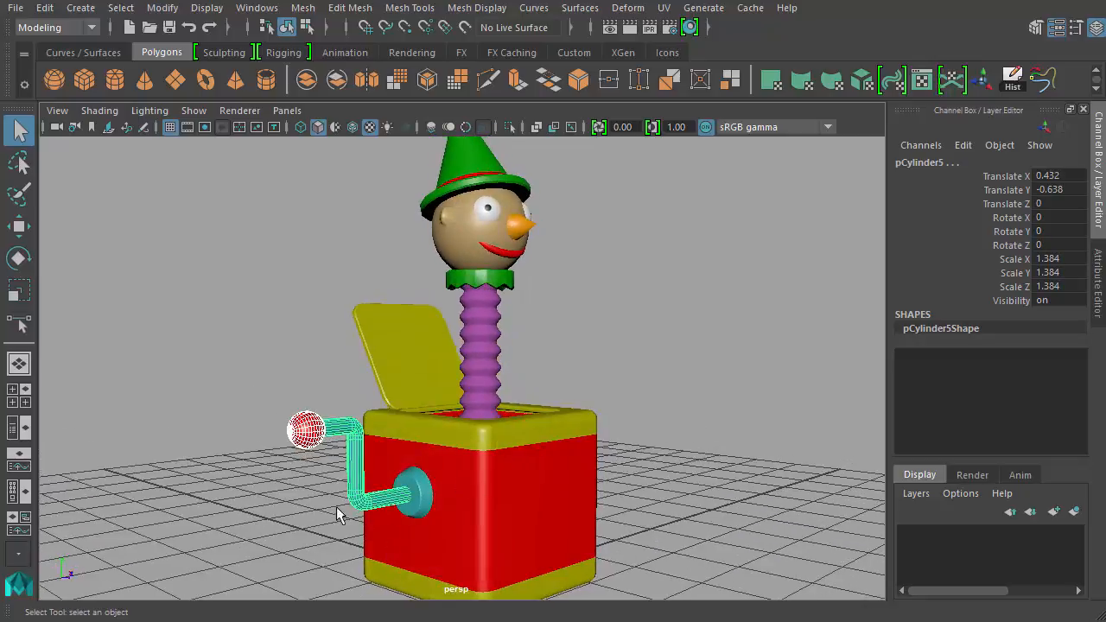
mouse_move(377, 481)
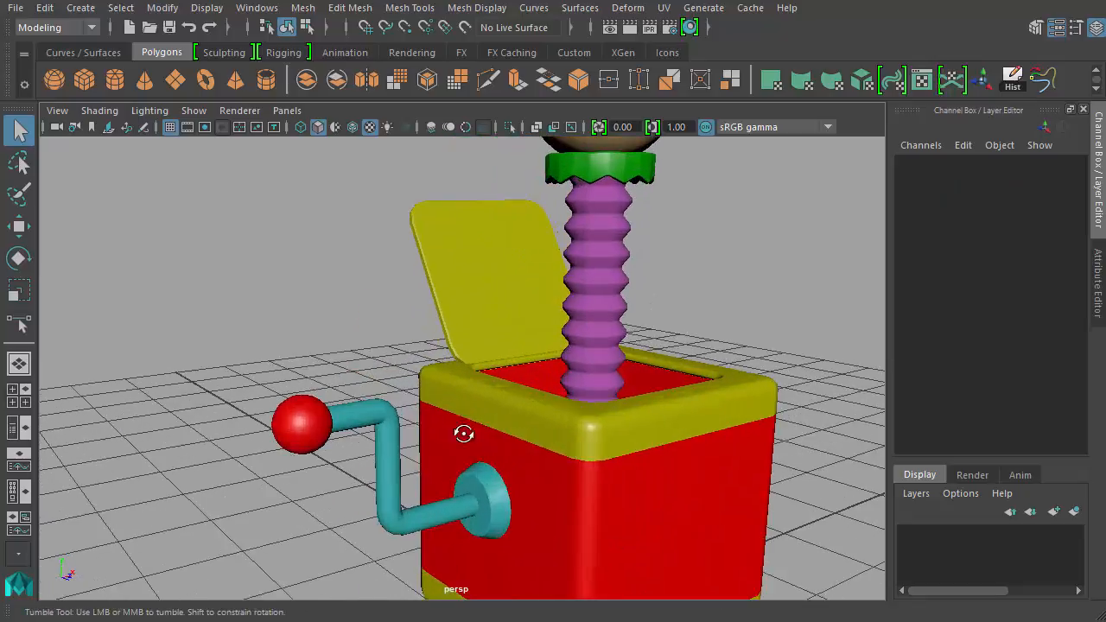
left_click(303, 423)
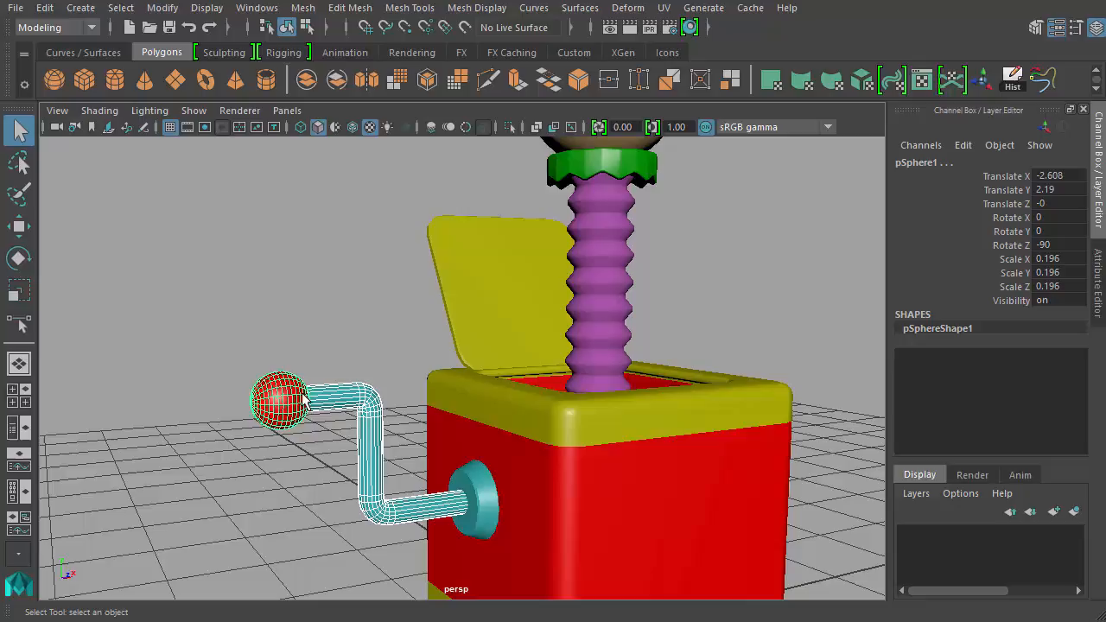
left_click(372, 493)
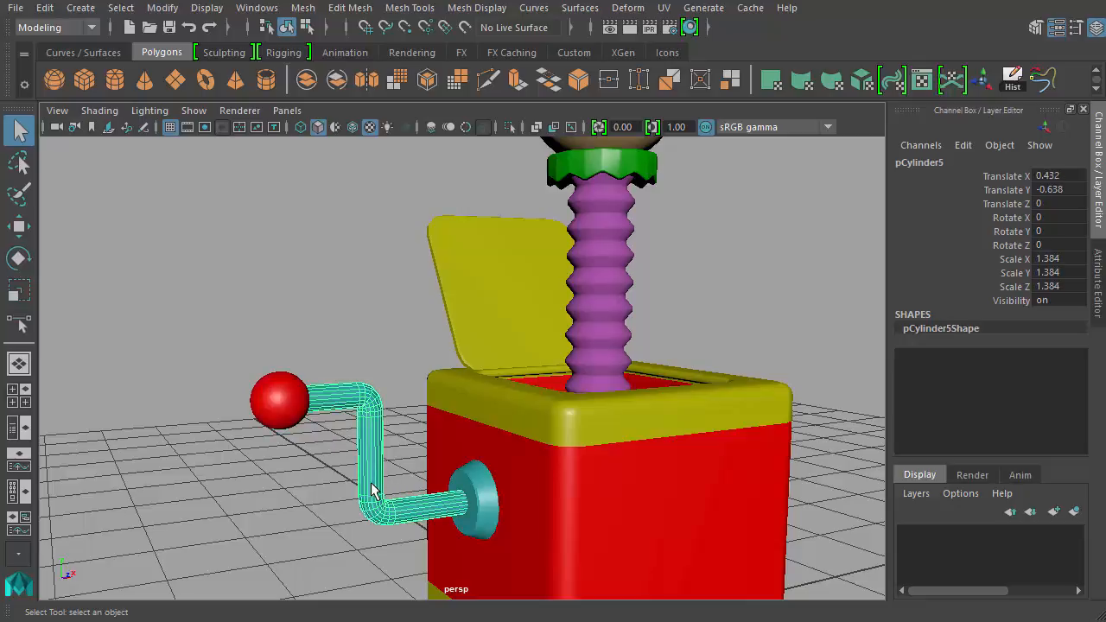
left_click(280, 401)
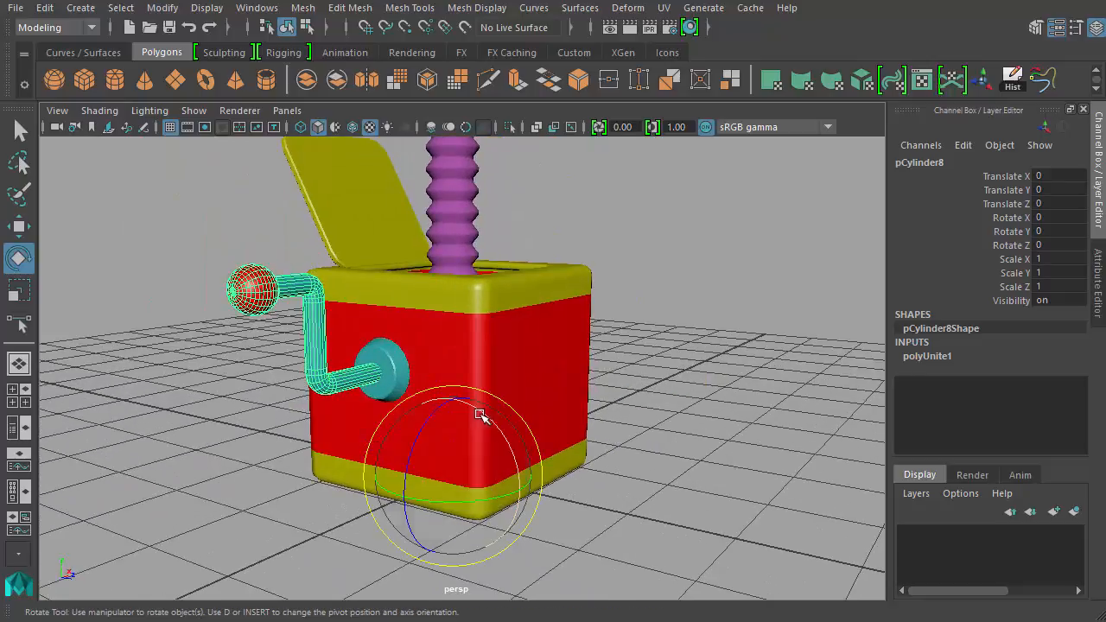
left_click_drag(480, 415, 584, 522)
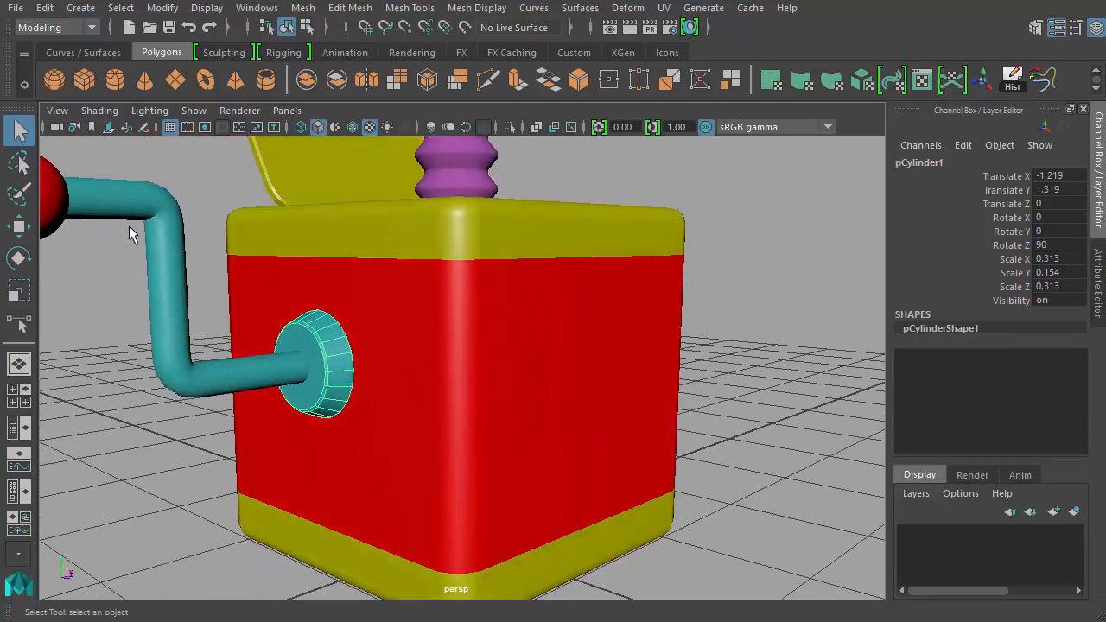
Poke the round end face of the crank axle to create a centre vertex
left_click_drag(130, 233, 352, 394)
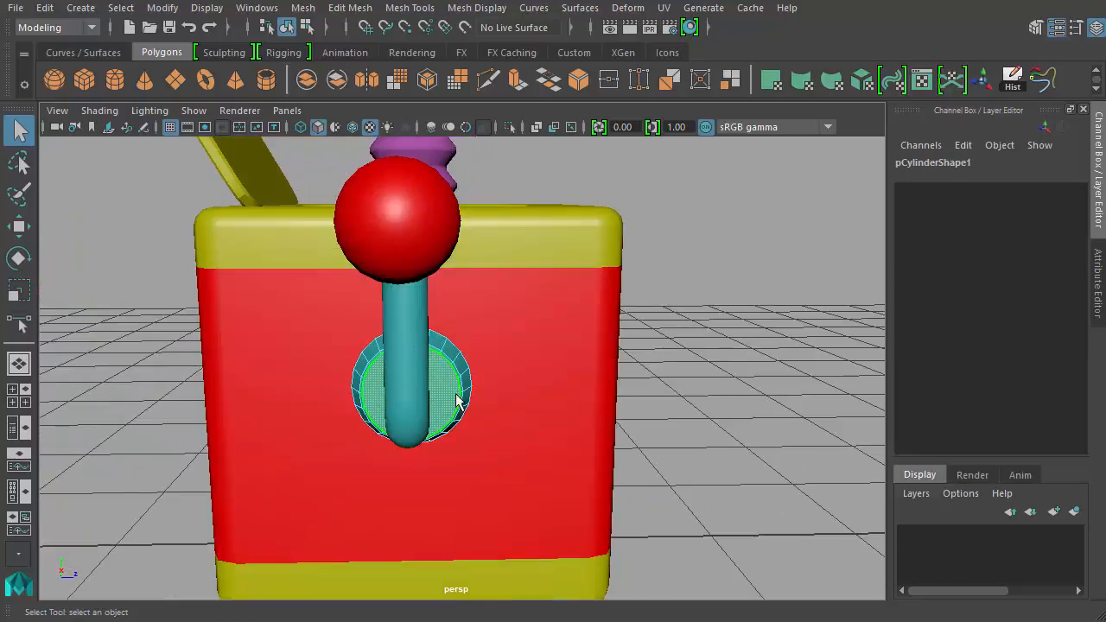
left_click_drag(458, 401, 337, 377)
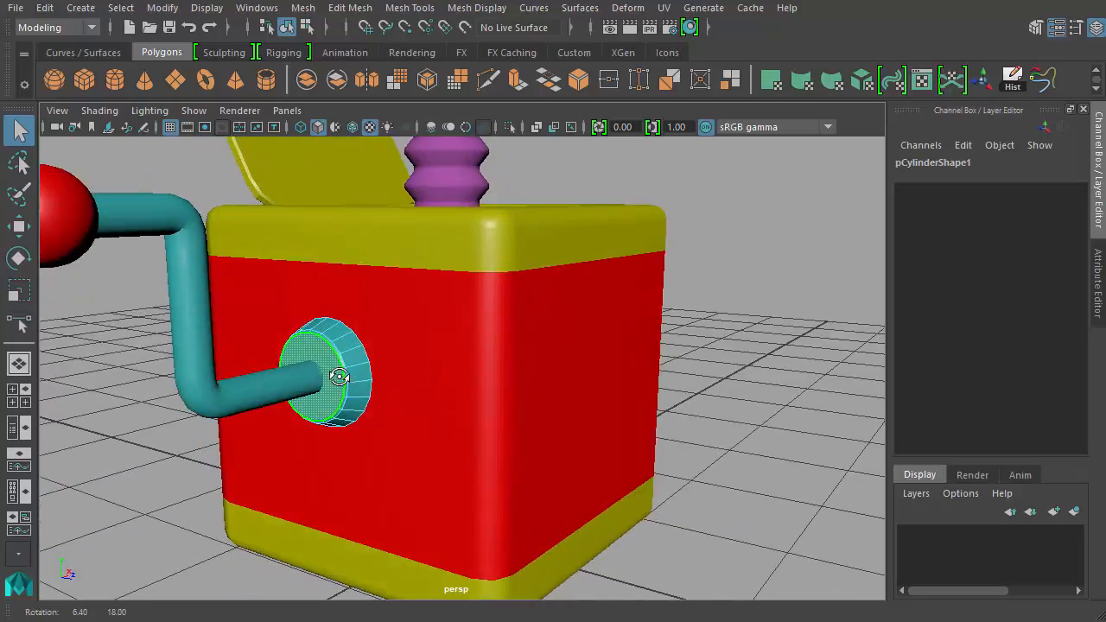
left_click(349, 7)
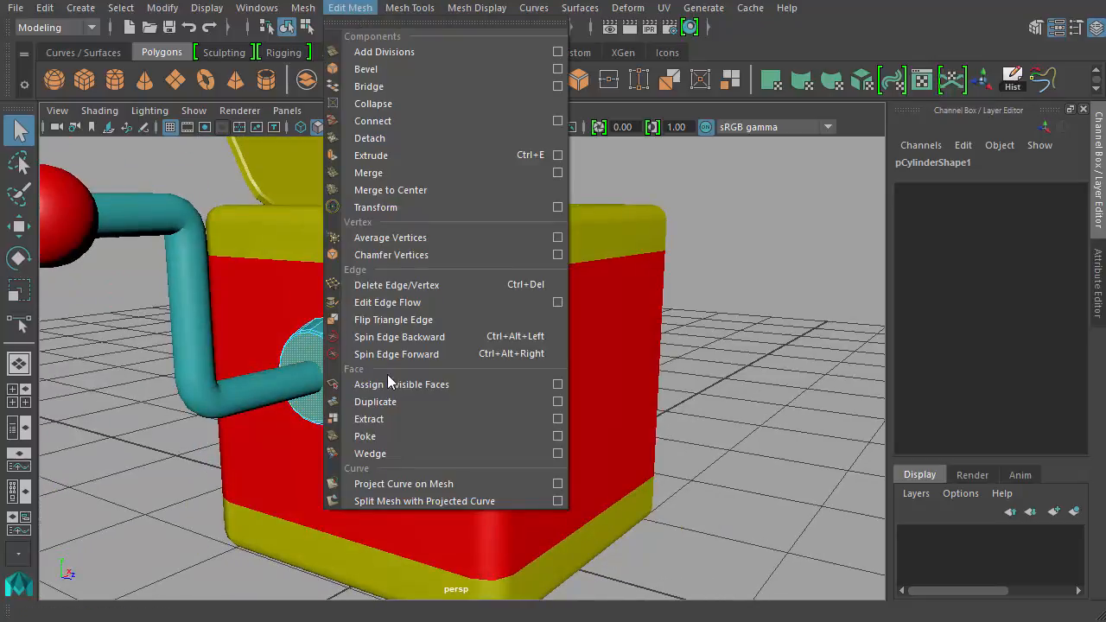
left_click(365, 435)
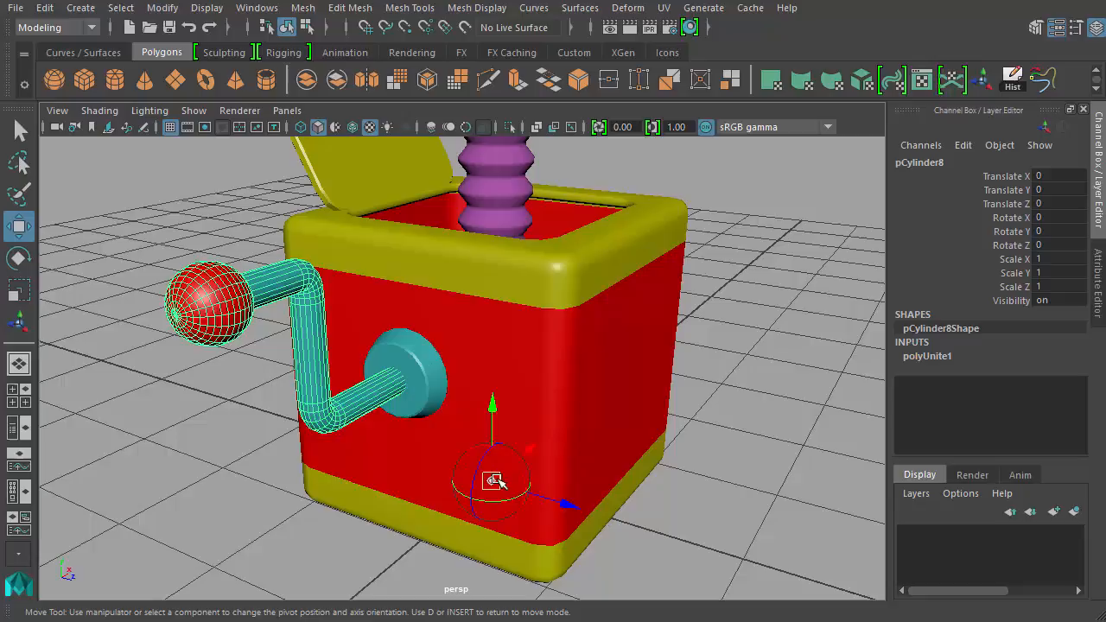
Snap the combined crank's pivot to the poked centre vertex of the axle and finish pivot editing
left_click_drag(492, 481, 424, 398)
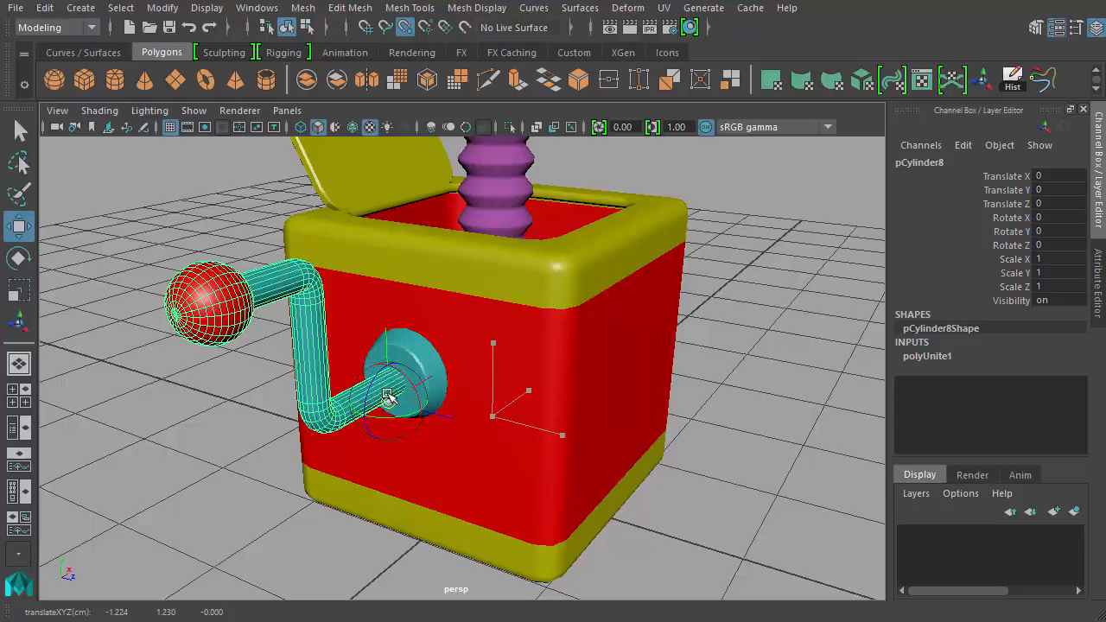
left_click_drag(389, 397, 394, 381)
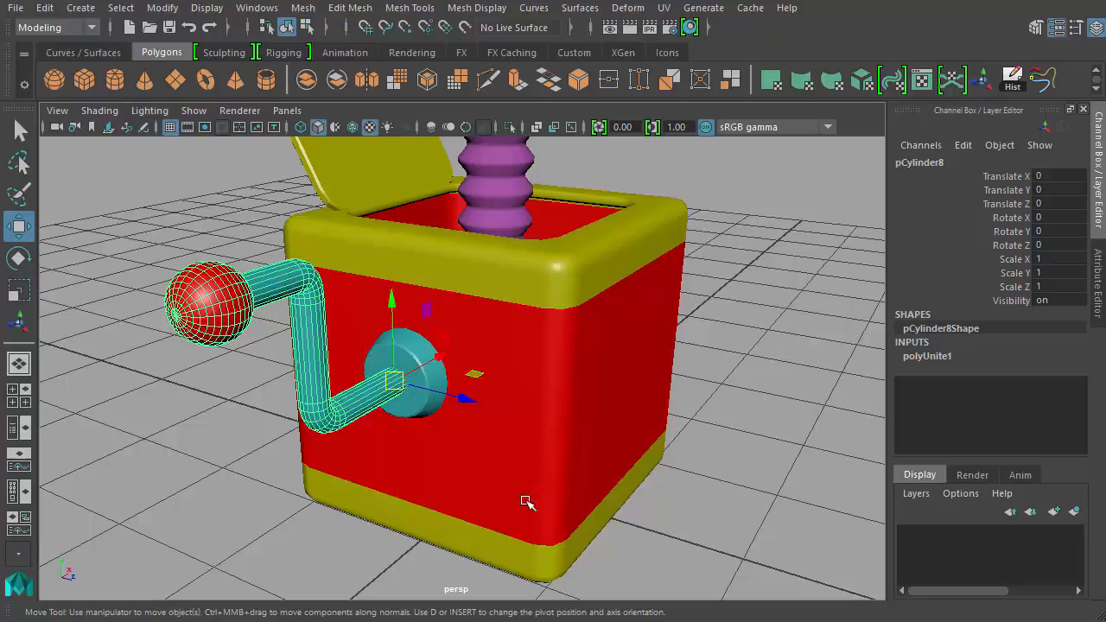
key("4")
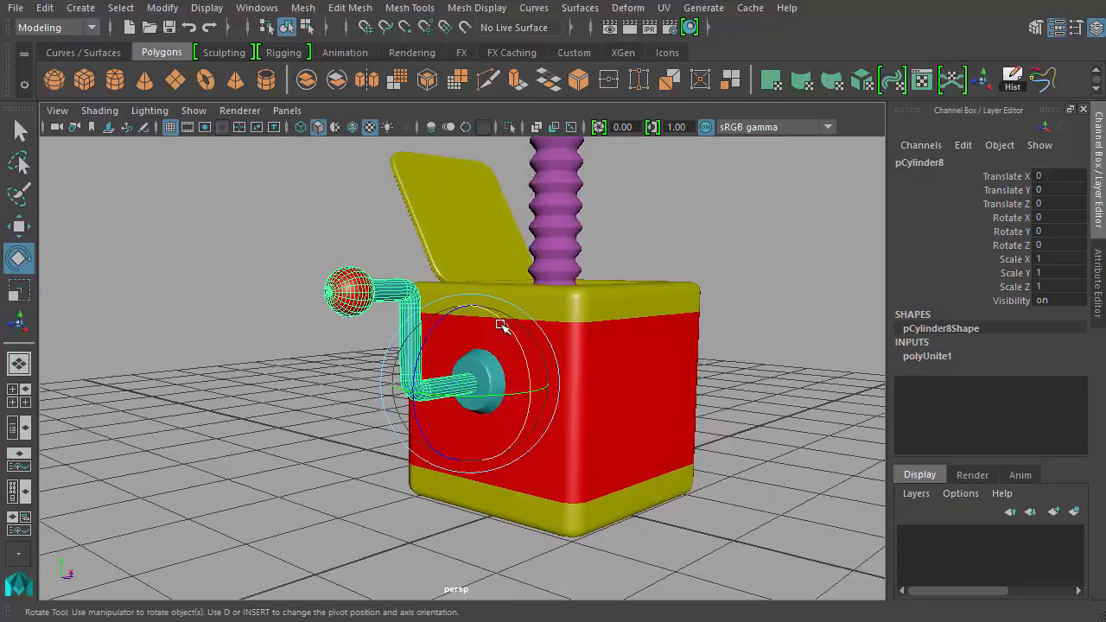
left_click_drag(504, 326, 491, 377)
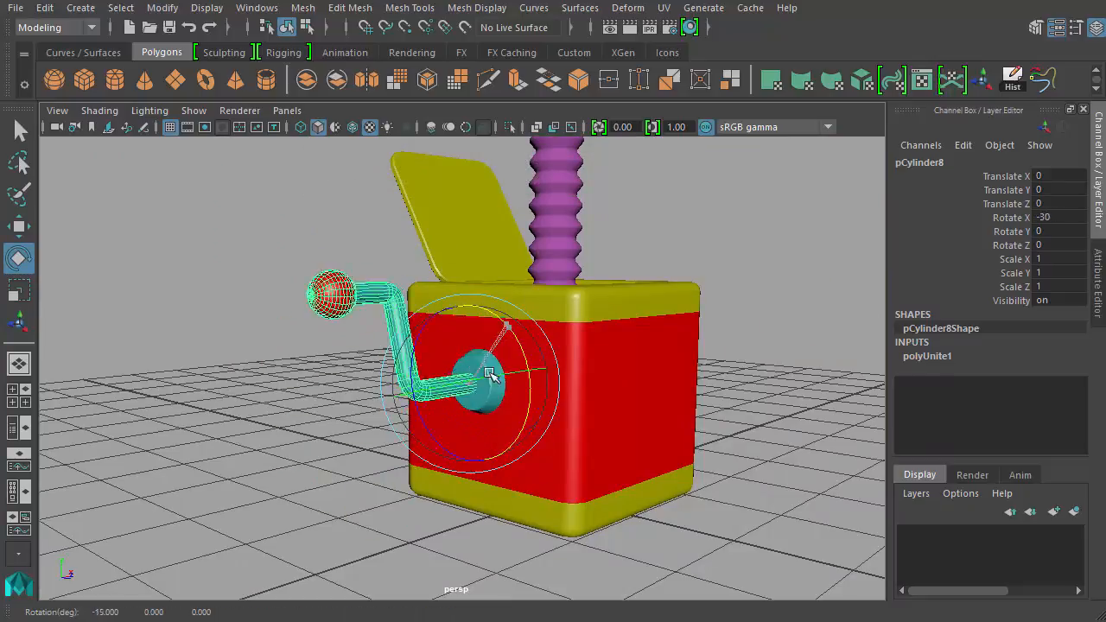
left_click_drag(487, 371, 484, 239)
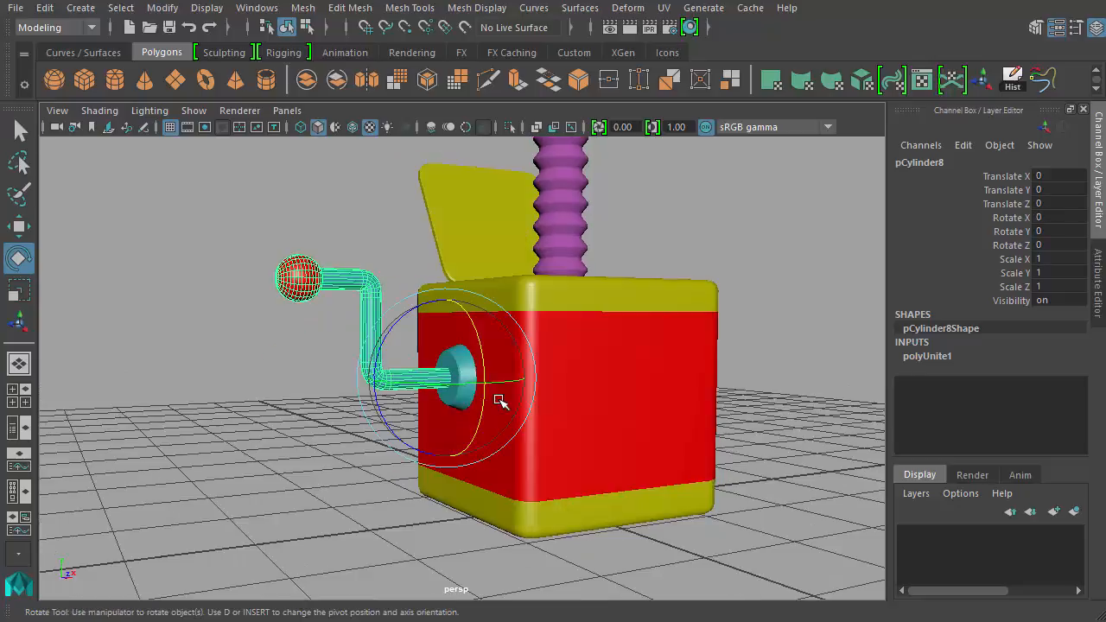
left_click_drag(501, 401, 510, 290)
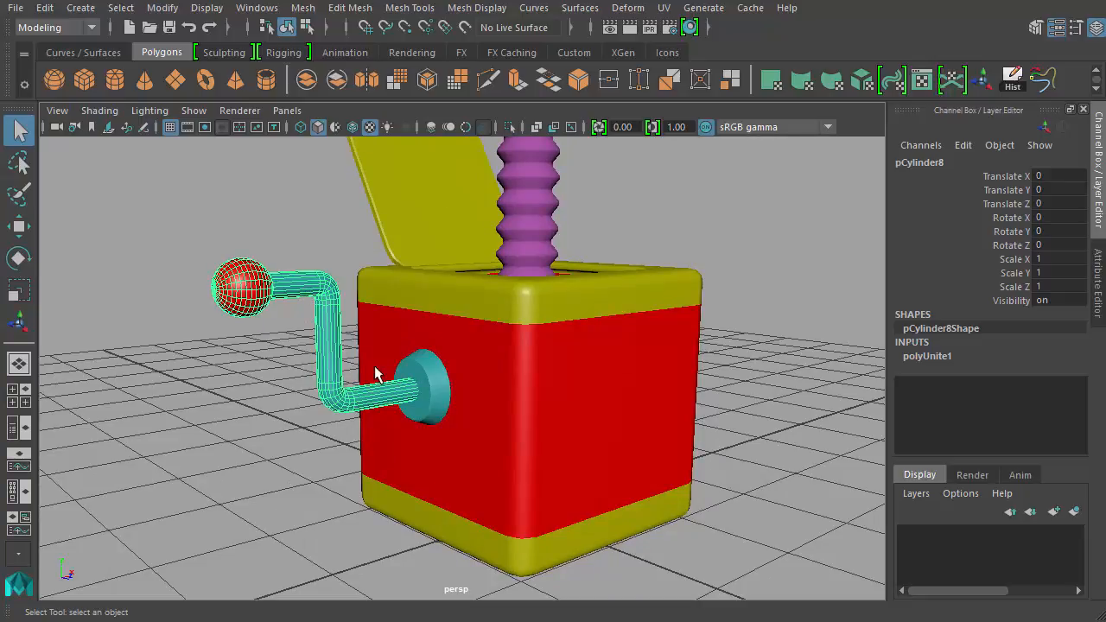
mouse_move(959, 371)
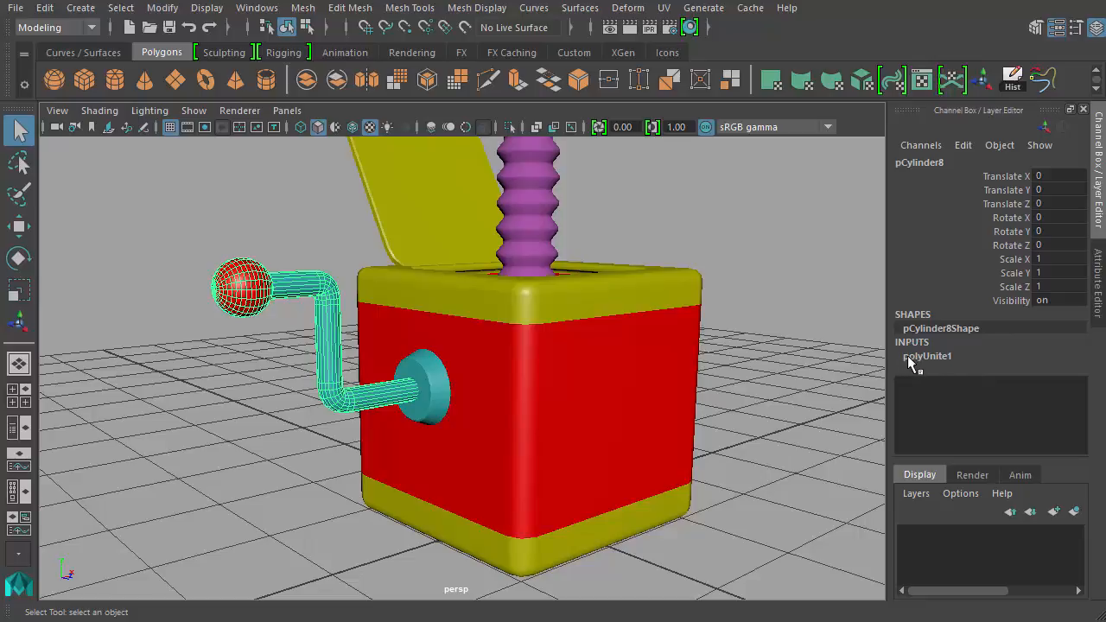
mouse_move(947, 363)
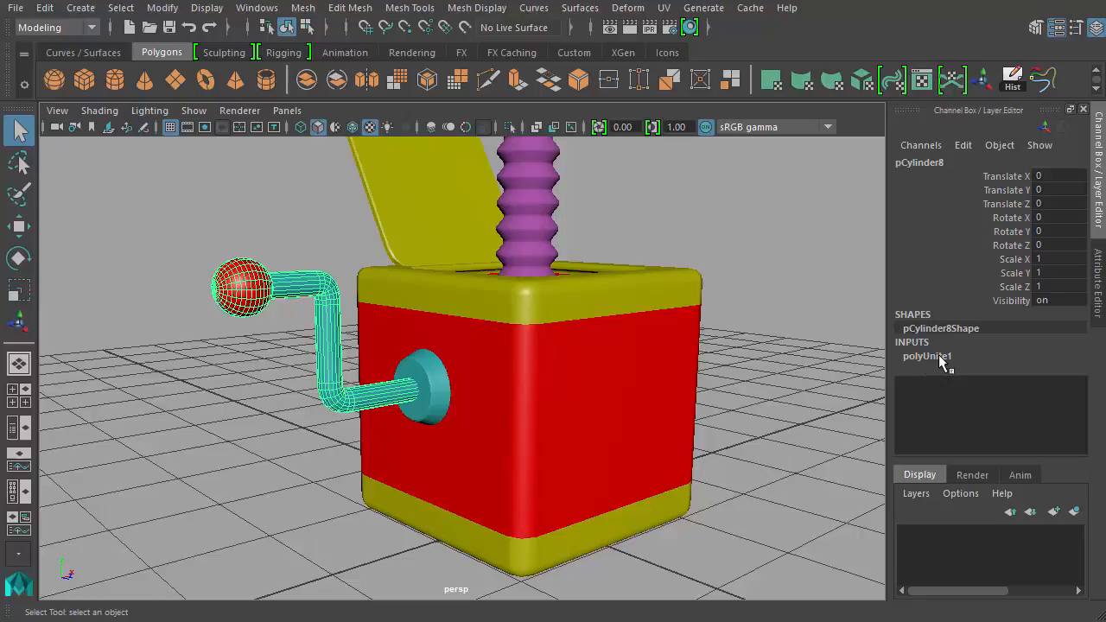
mouse_move(354, 275)
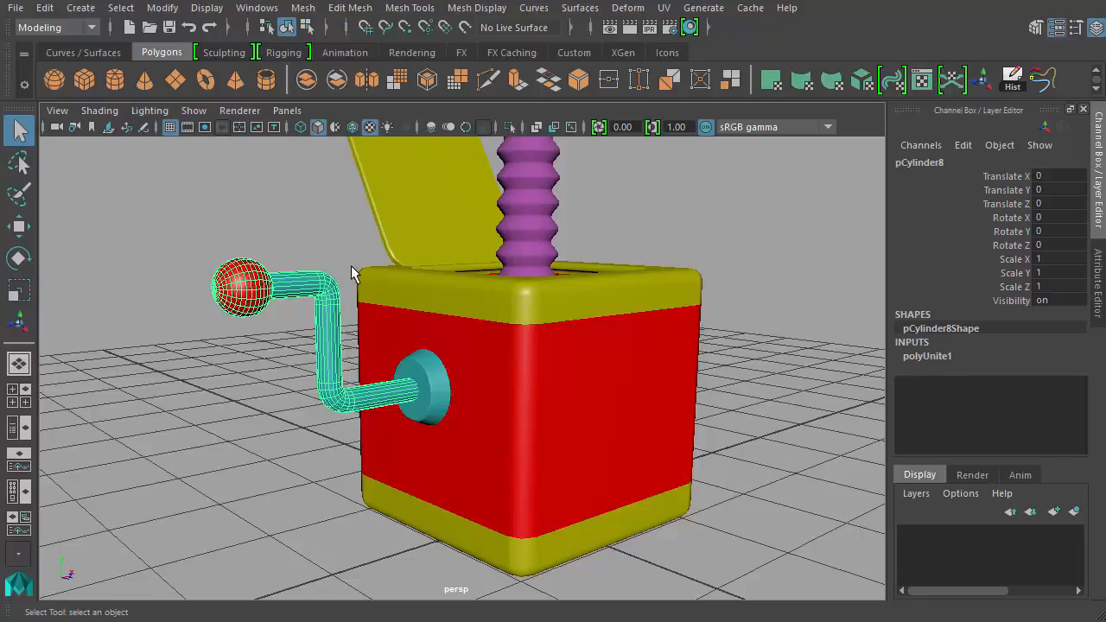
mouse_move(327, 318)
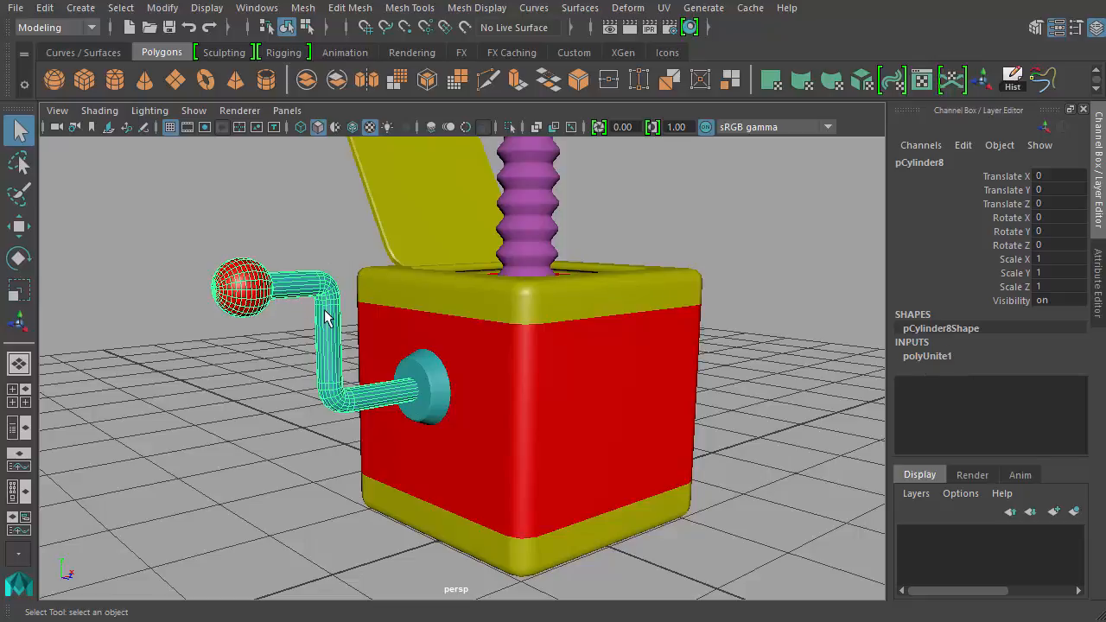
mouse_move(944, 361)
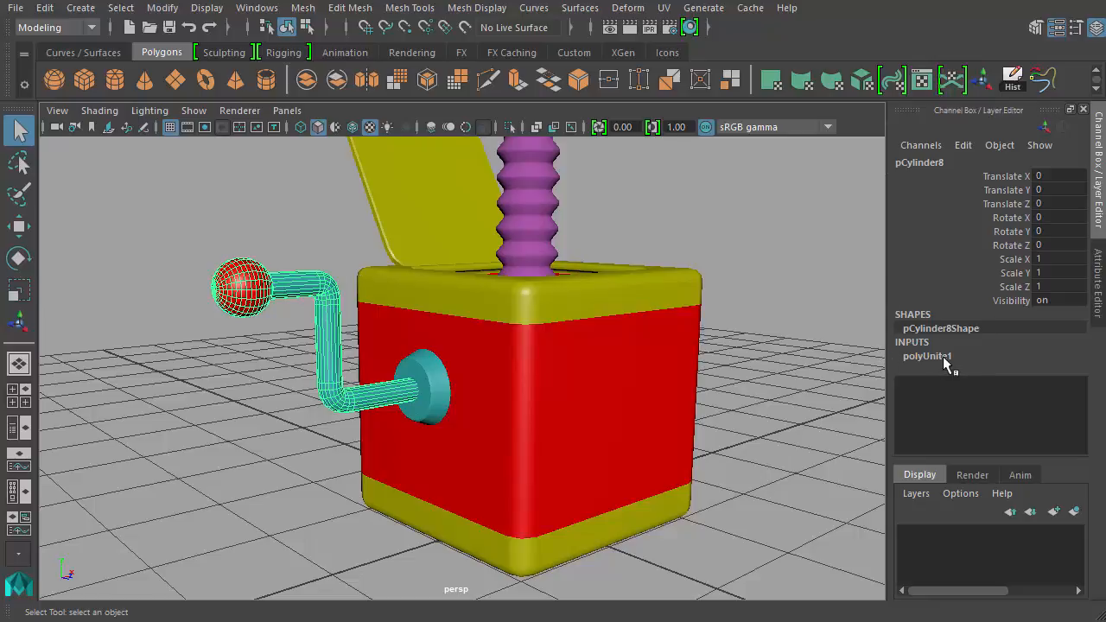
mouse_move(441, 363)
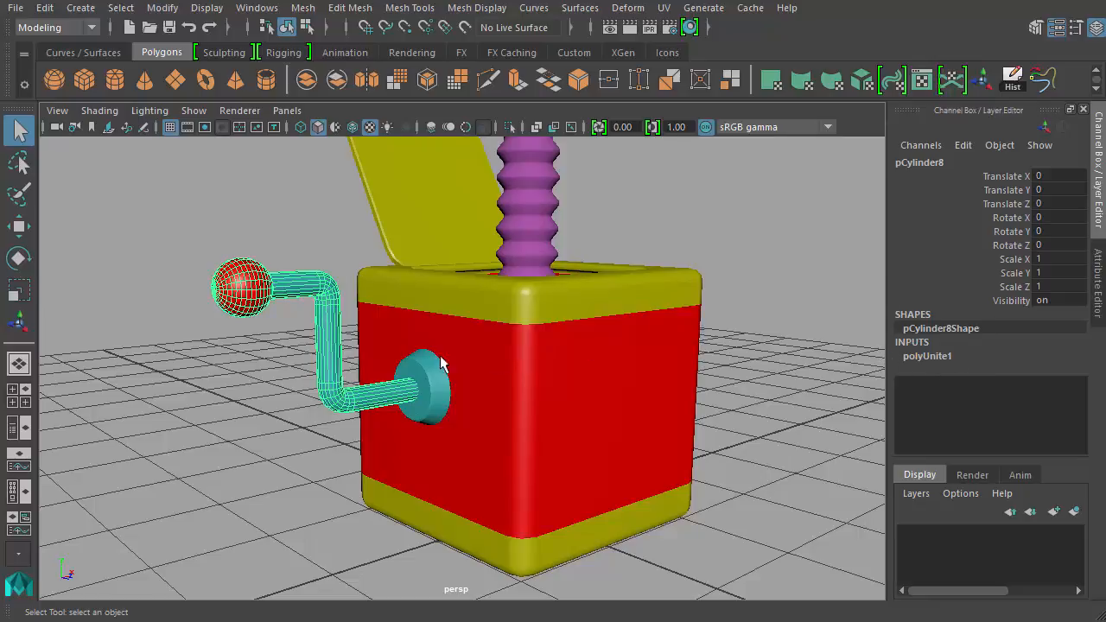
mouse_move(344, 357)
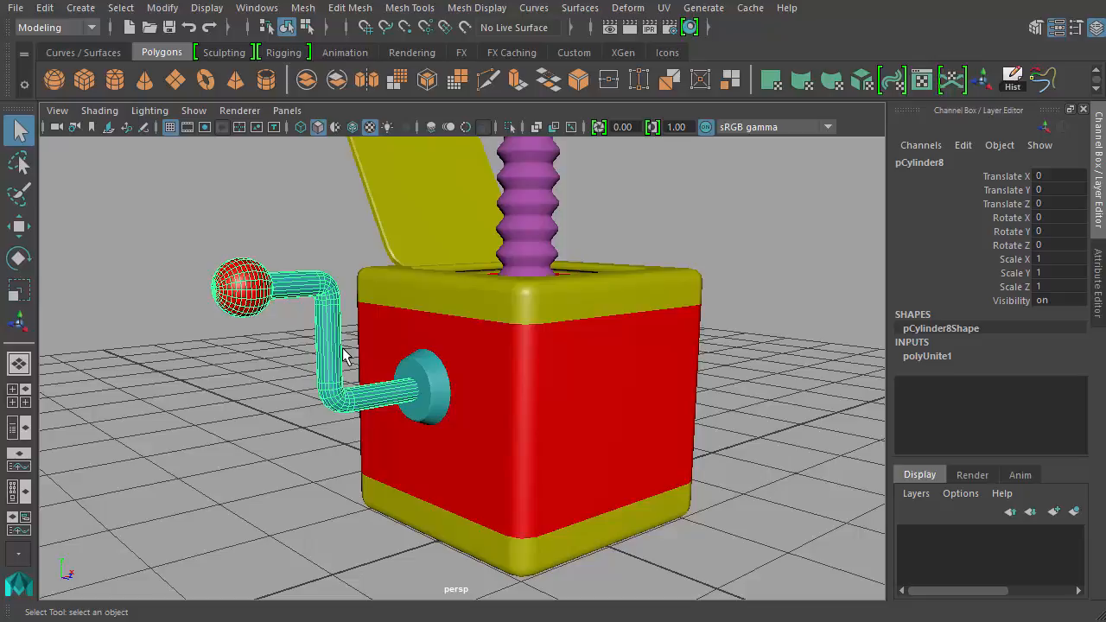
mouse_move(337, 342)
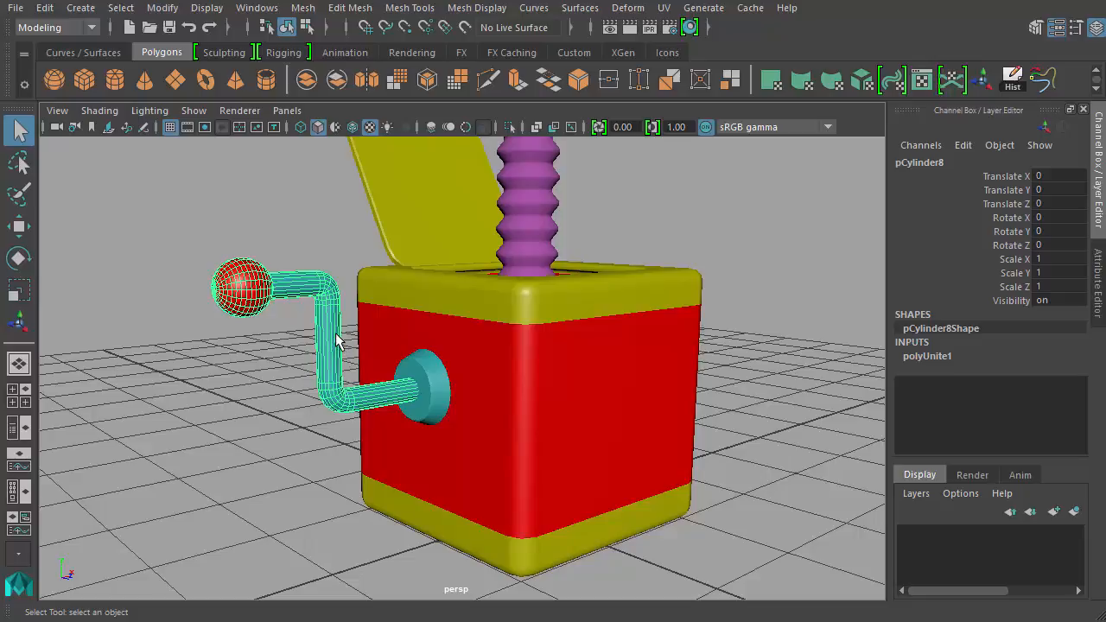
mouse_move(401, 411)
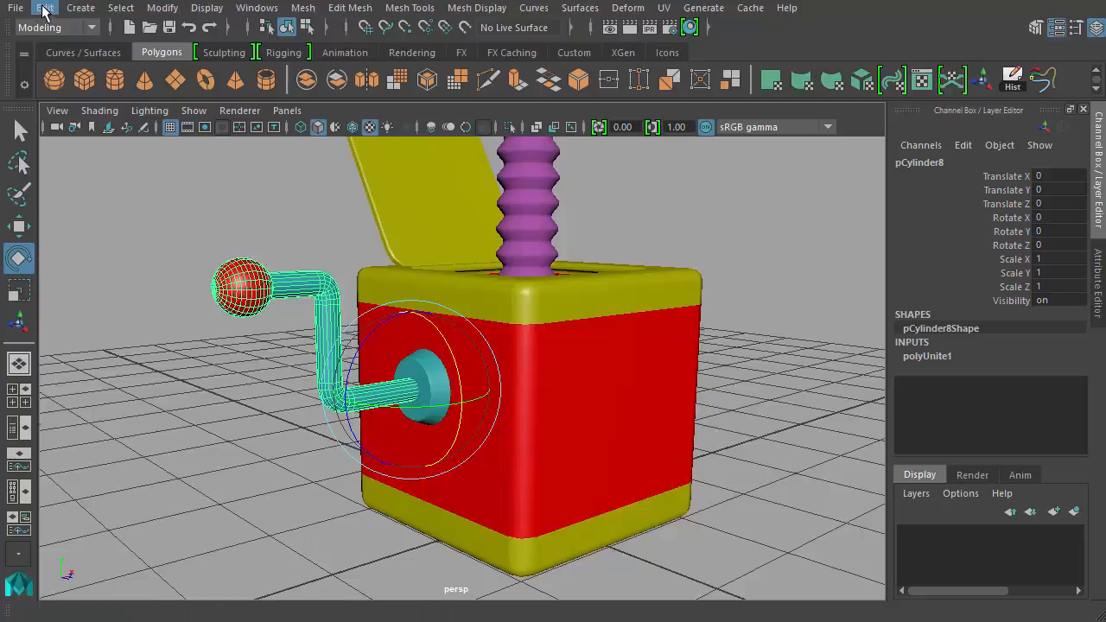
Delete the combined crank's construction history via Edit > Delete by Type > History
left_click(45, 7)
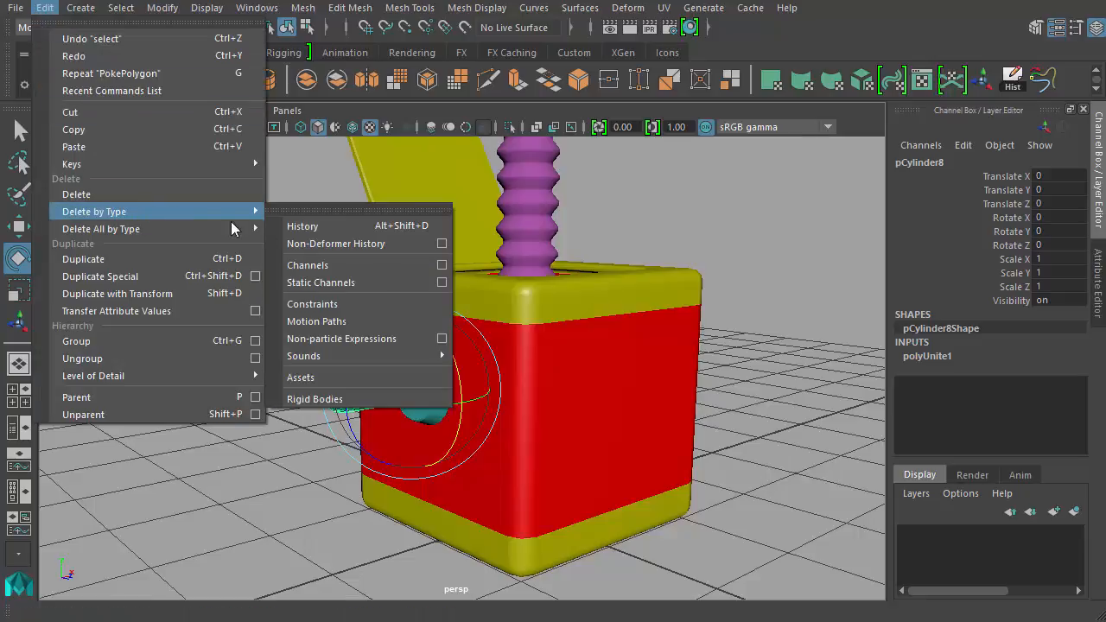
mouse_move(320, 225)
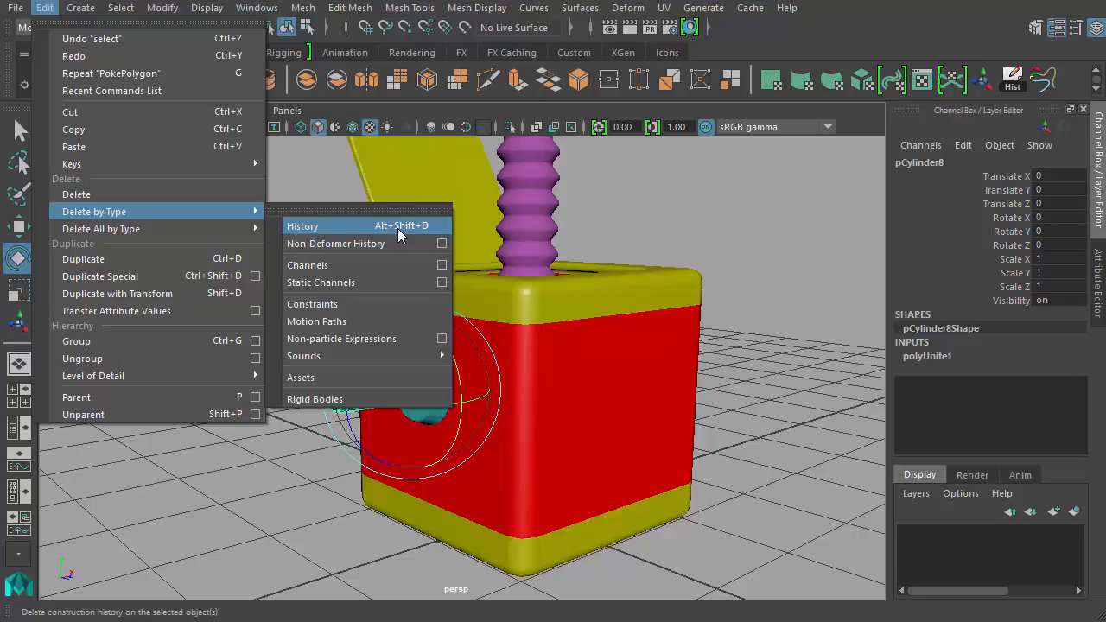
left_click(302, 225)
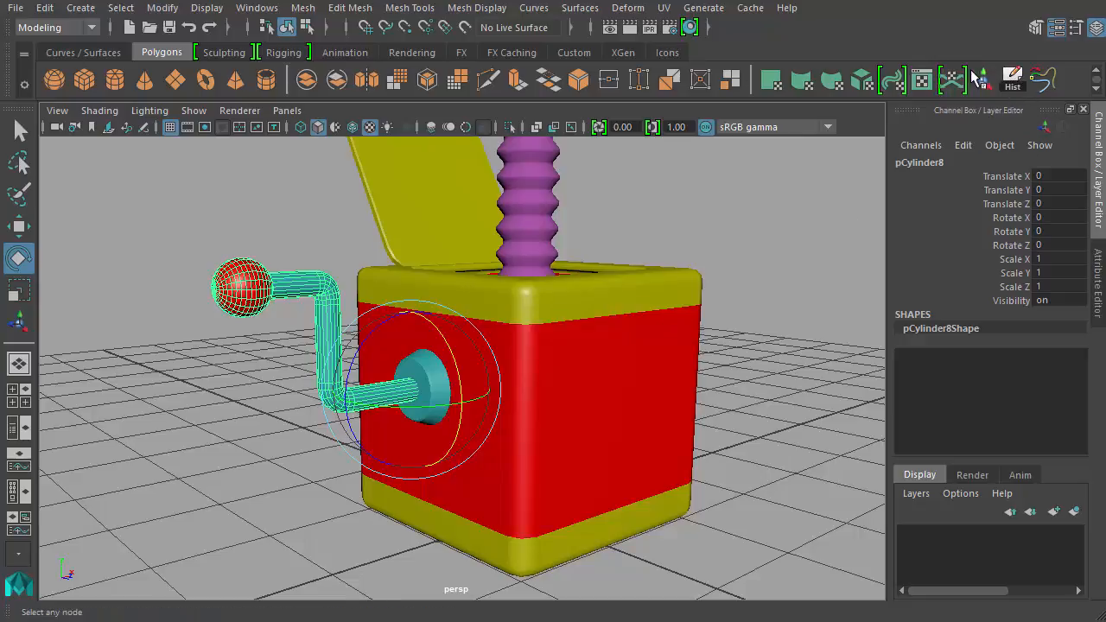
left_click(1011, 79)
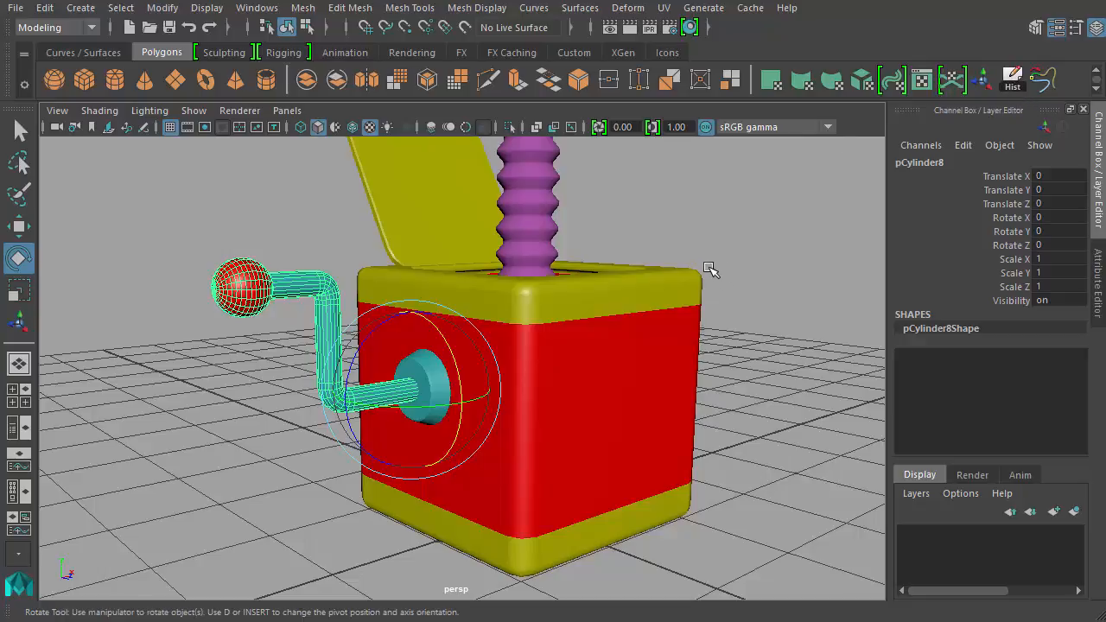
Deselect everything, then pick the crank again ready for rotating
left_click(45, 7)
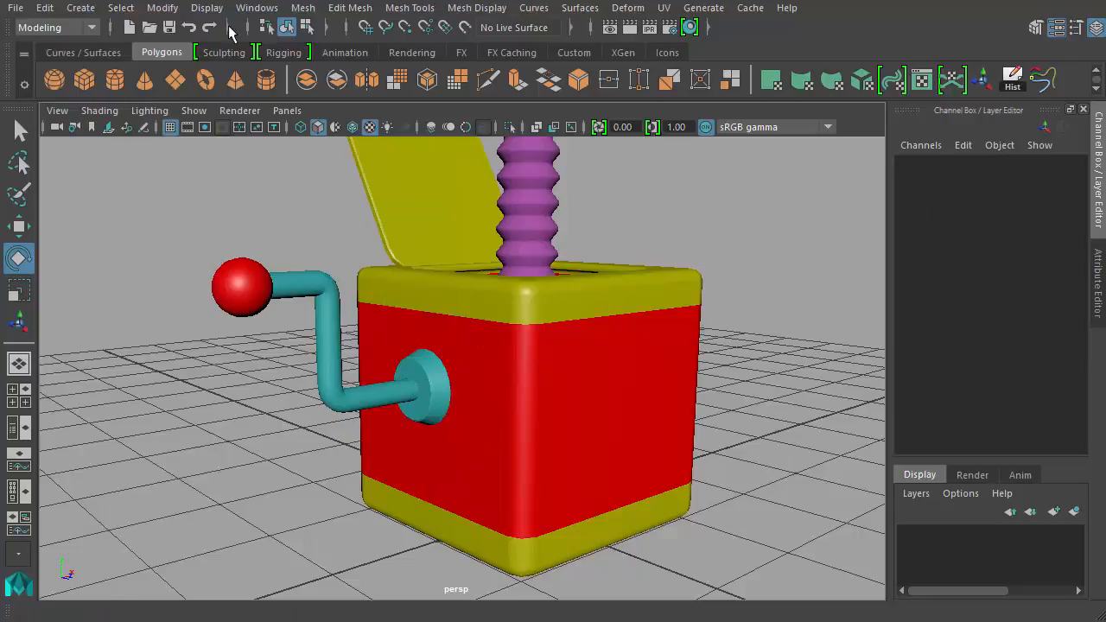
left_click(163, 7)
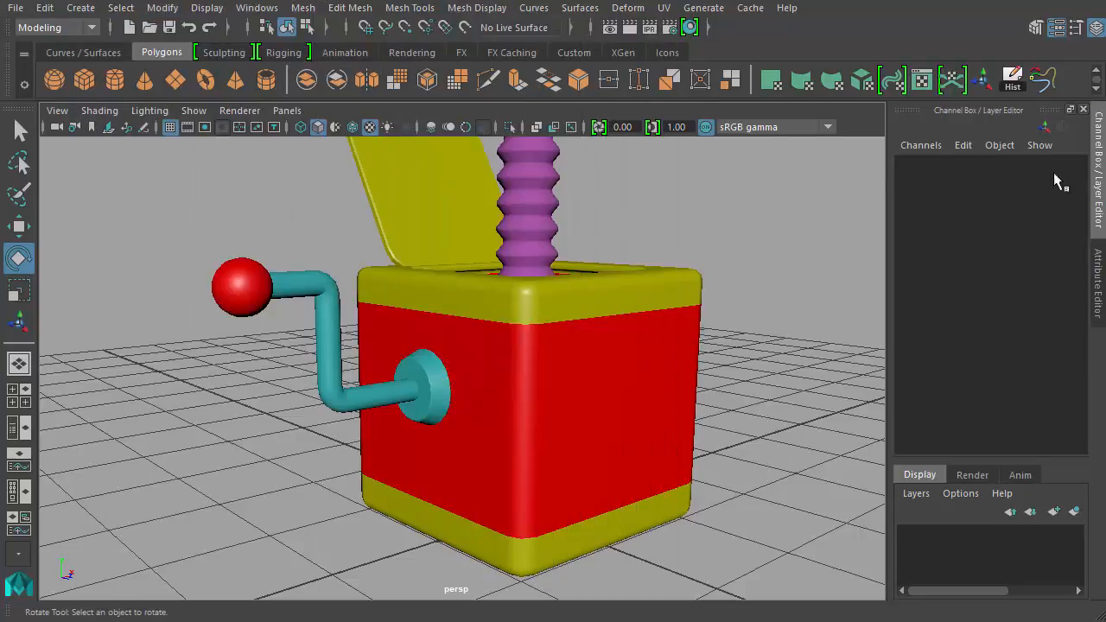
left_click(423, 389)
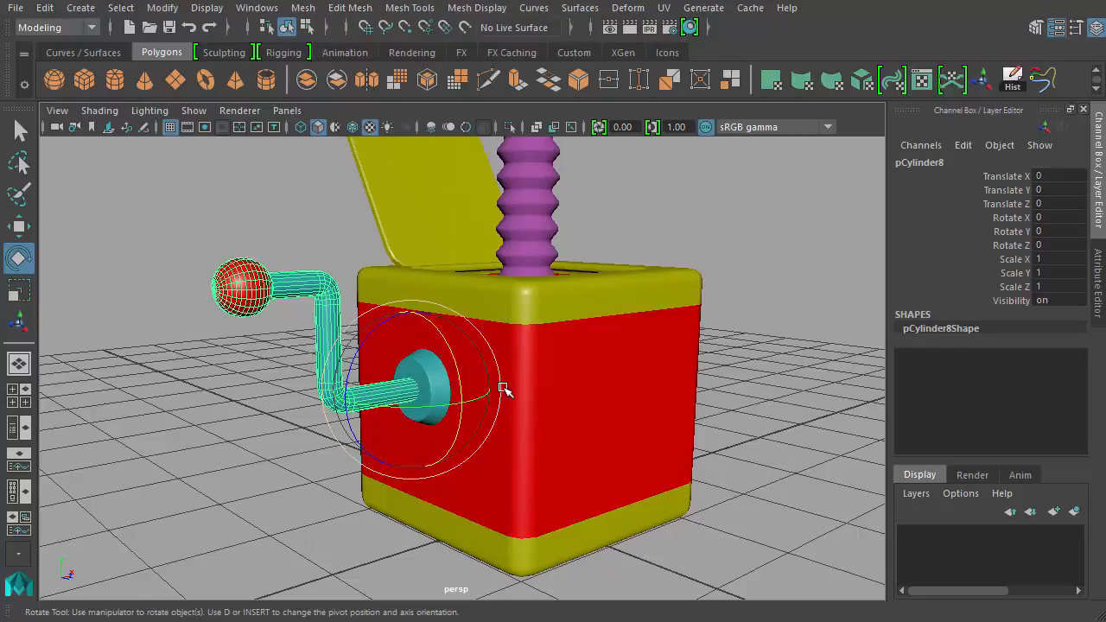
Combine the crank and box into one mesh and inspect it from below and the front
left_click_drag(504, 391, 515, 352)
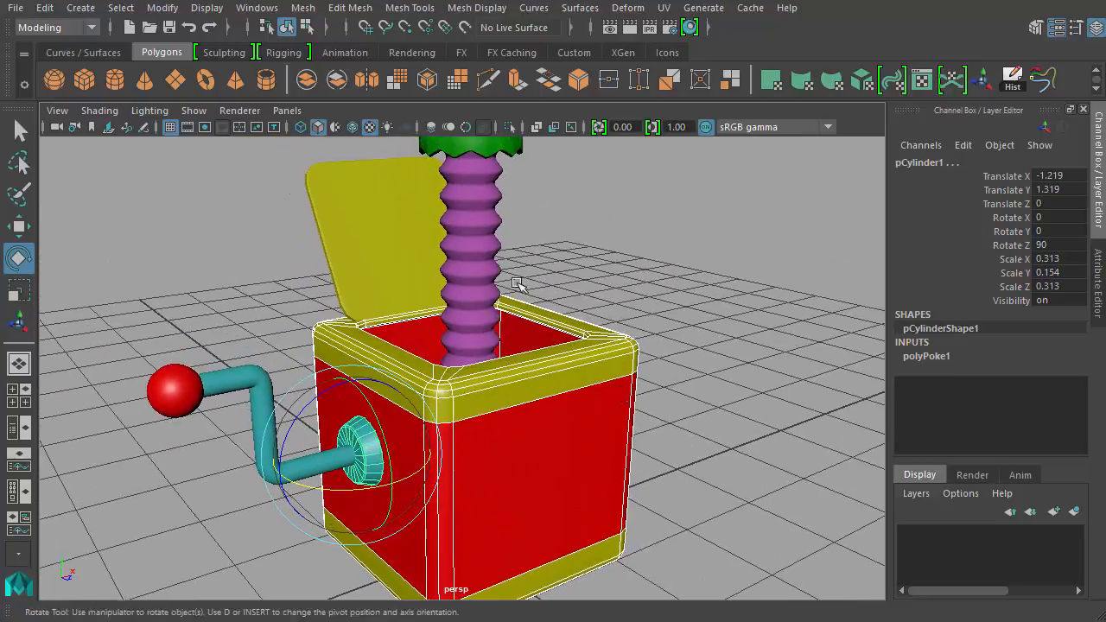
left_click(302, 7)
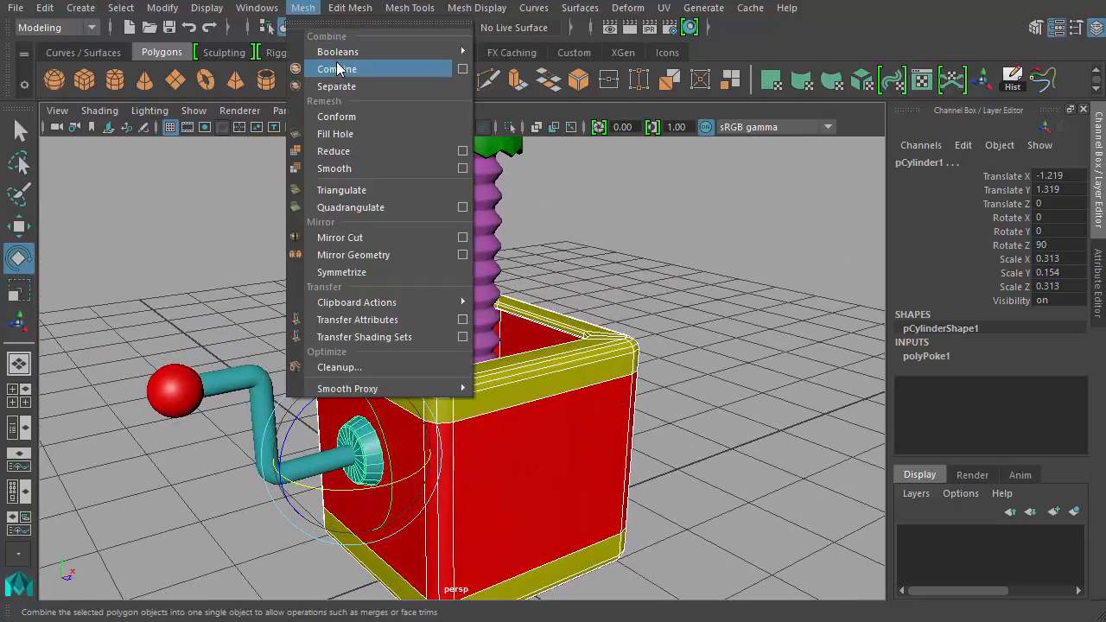
left_click(335, 69)
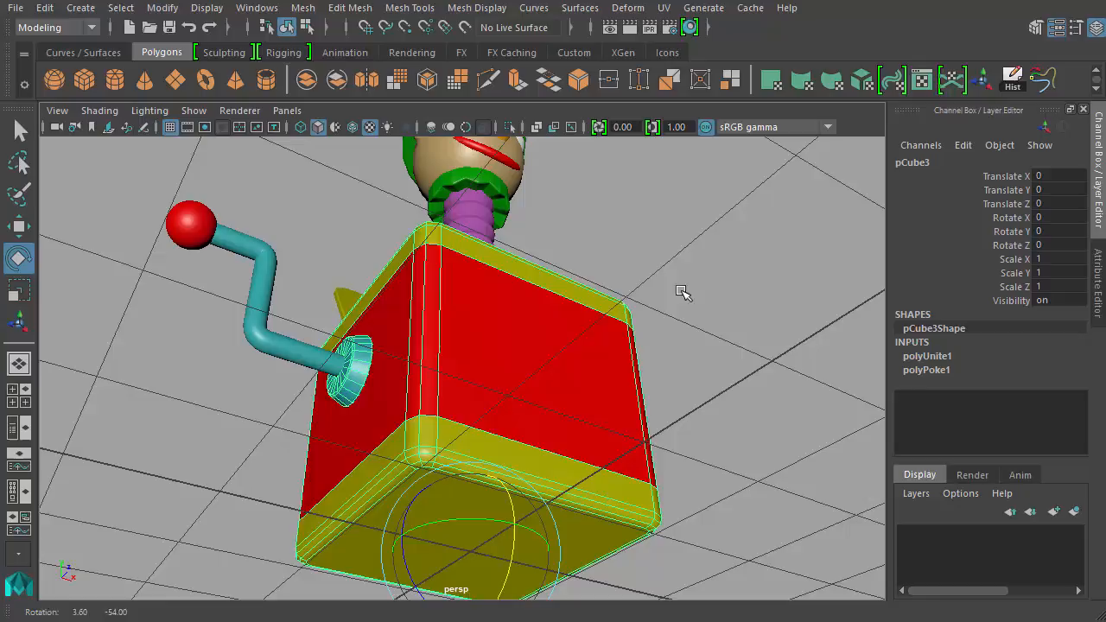
left_click_drag(682, 292, 466, 509)
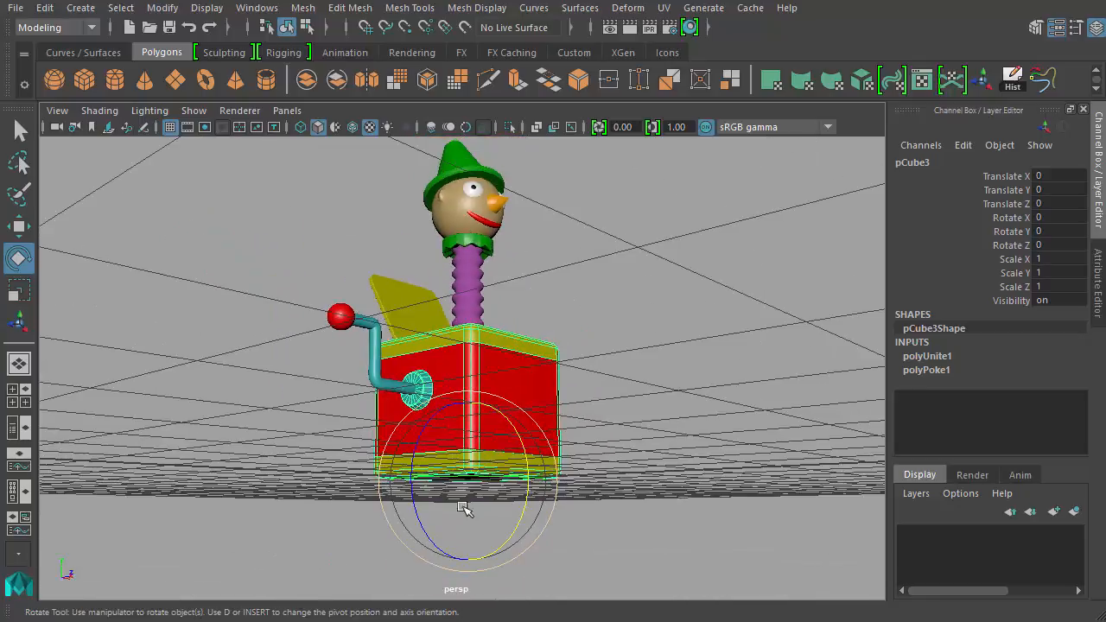
left_click_drag(466, 508, 512, 491)
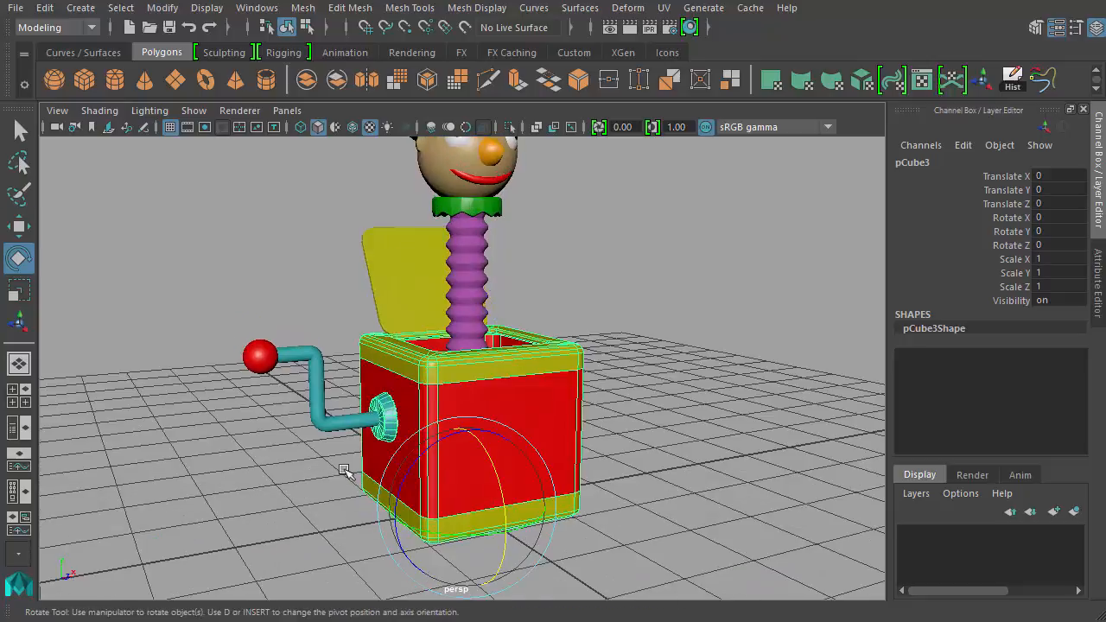
left_click(19, 226)
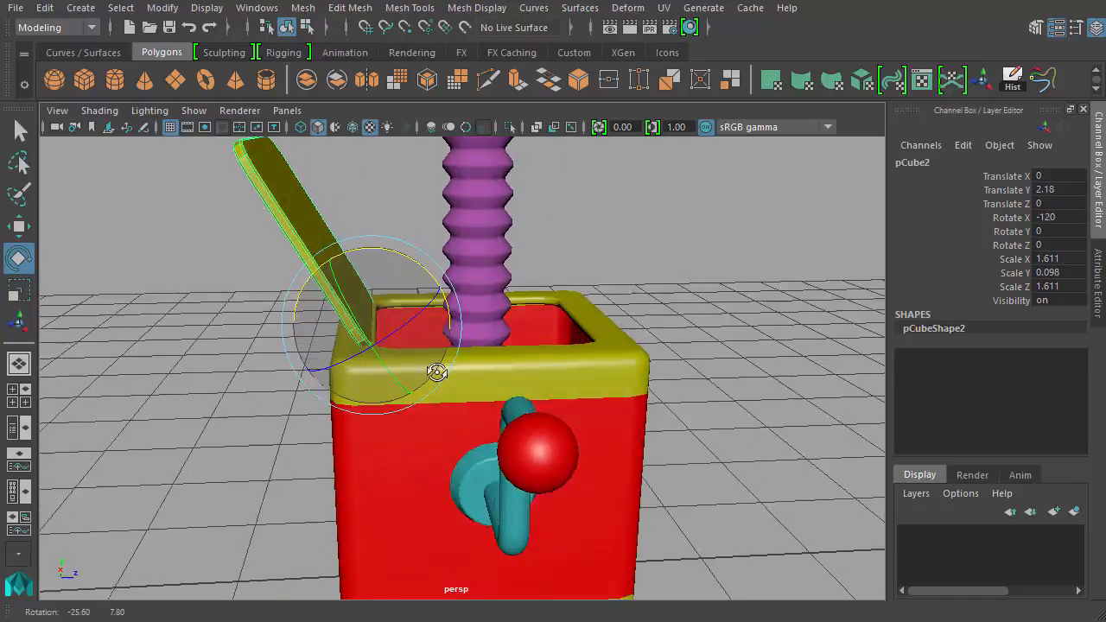
left_click_drag(435, 371, 401, 241)
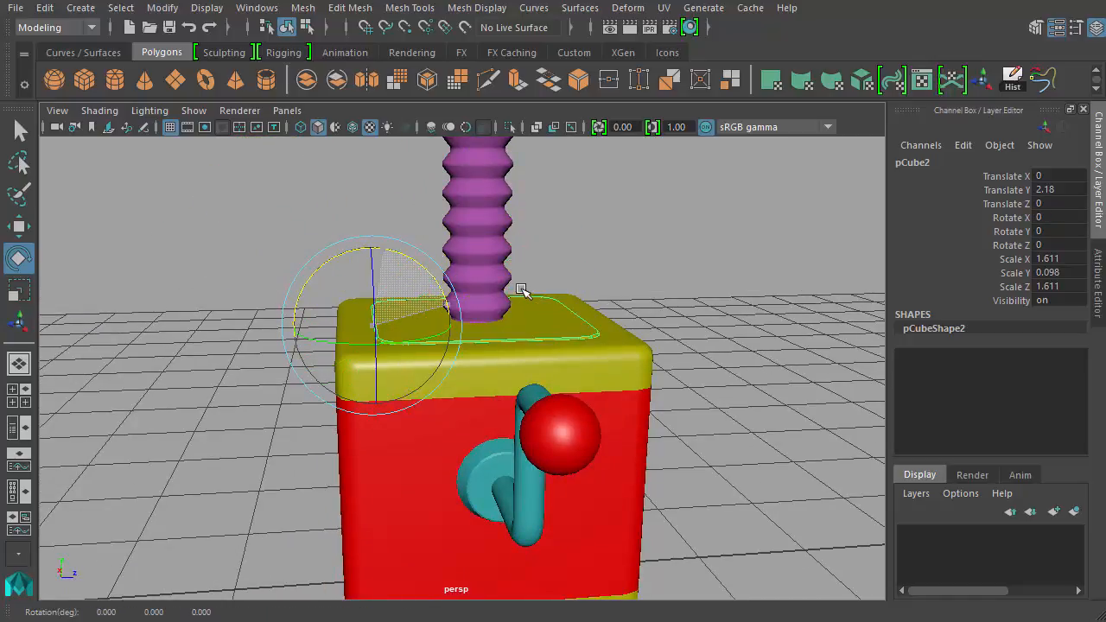
left_click_drag(522, 291, 661, 275)
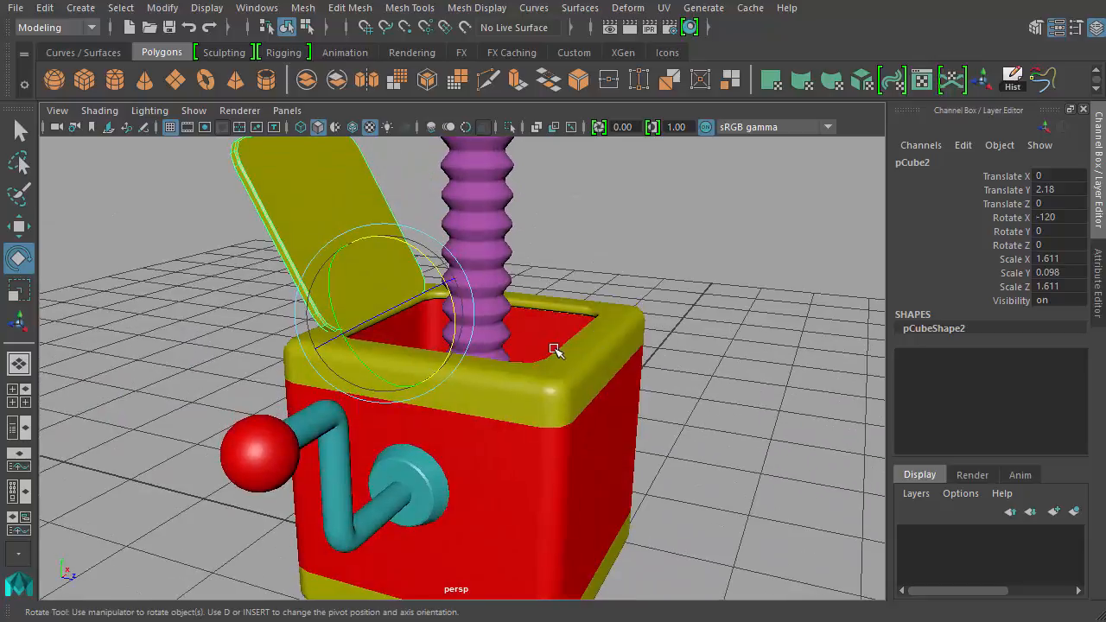
left_click_drag(553, 351, 543, 370)
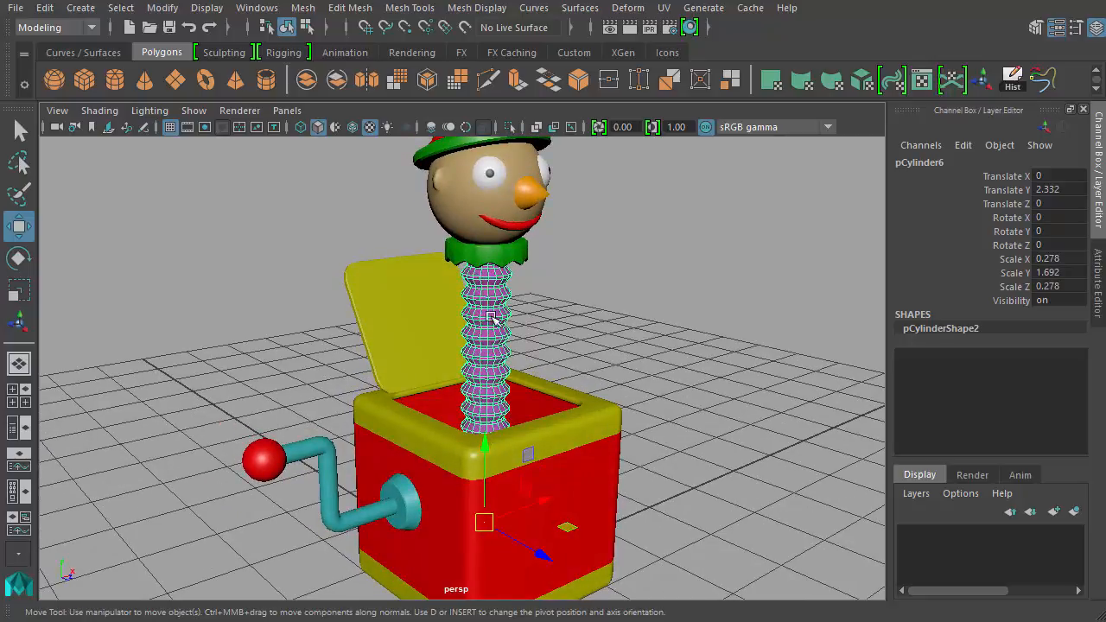
mouse_move(501, 480)
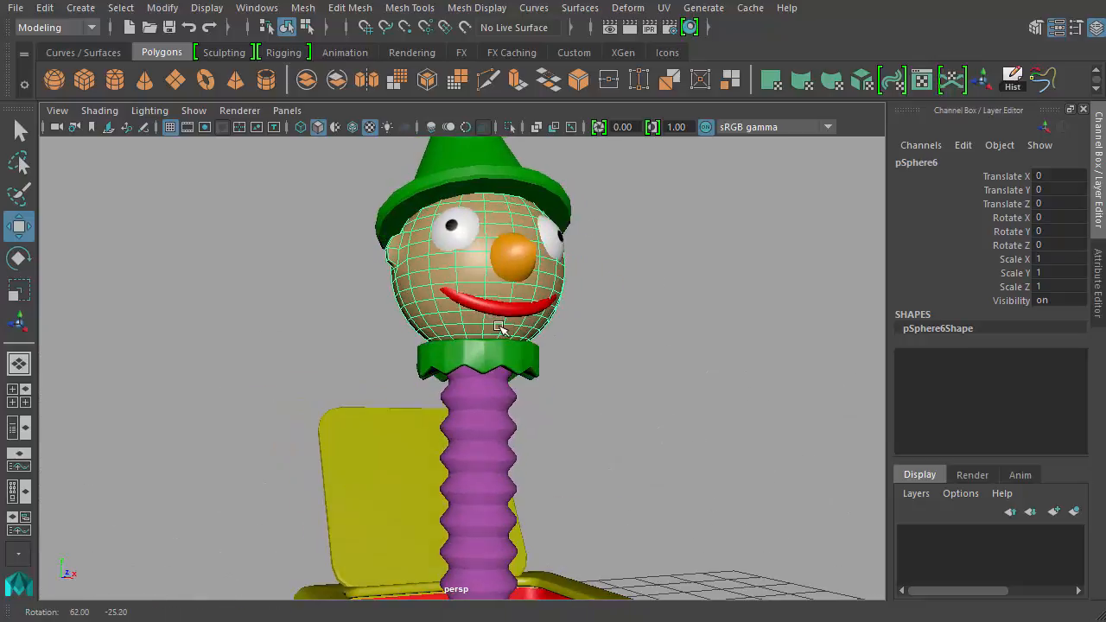
Merge the hat, head, eyes, nose, mouth and collar, then orbit to check the collar's underside
left_click(595, 352)
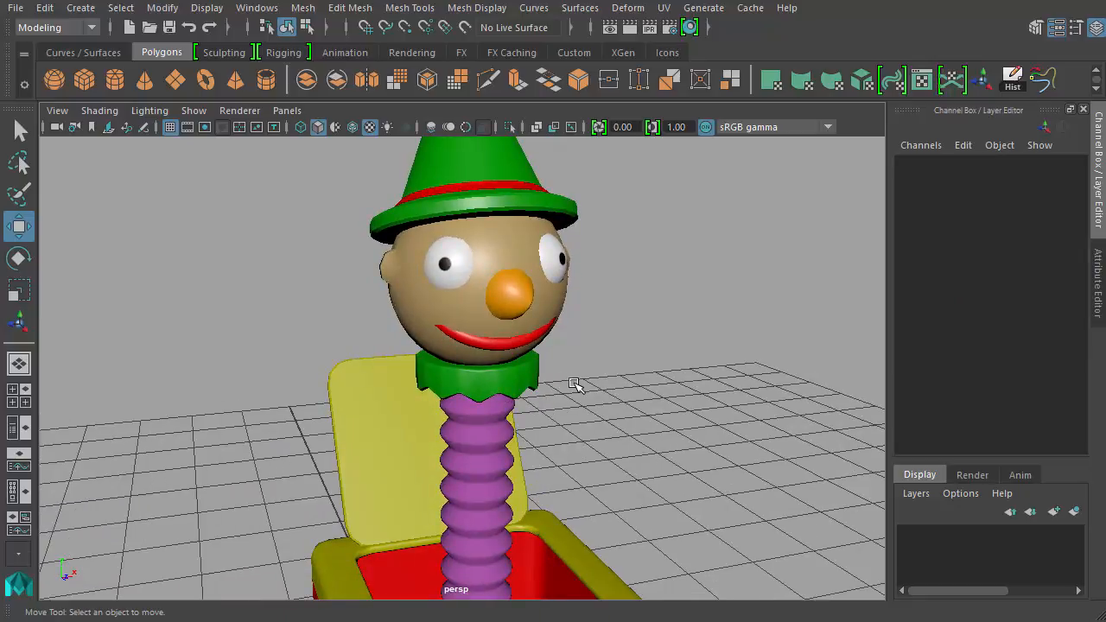
mouse_move(588, 356)
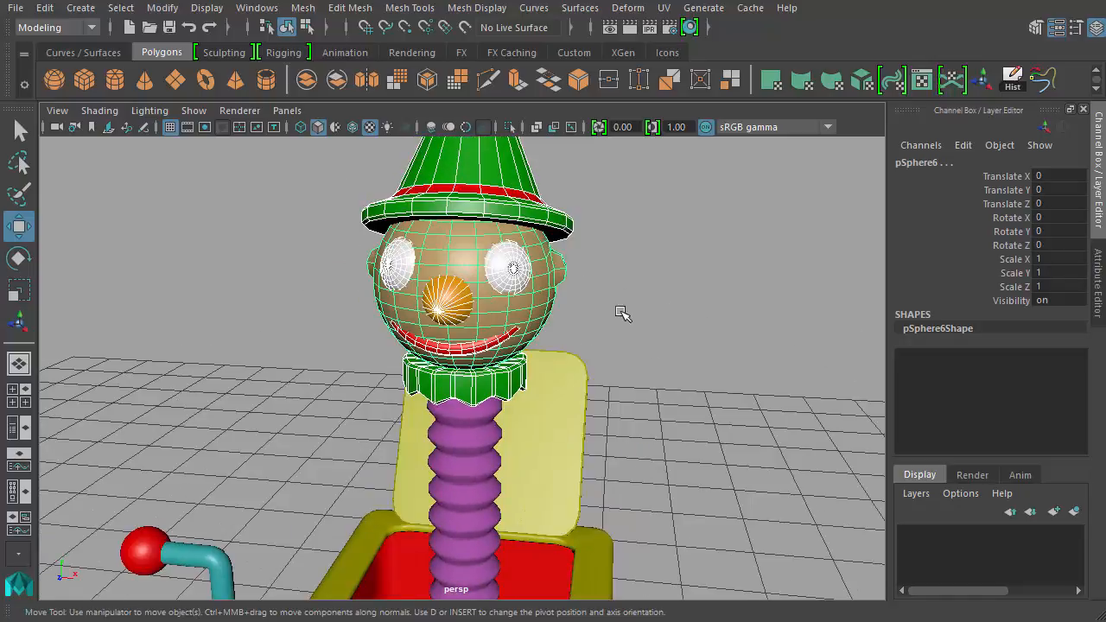
left_click_drag(622, 311, 615, 346)
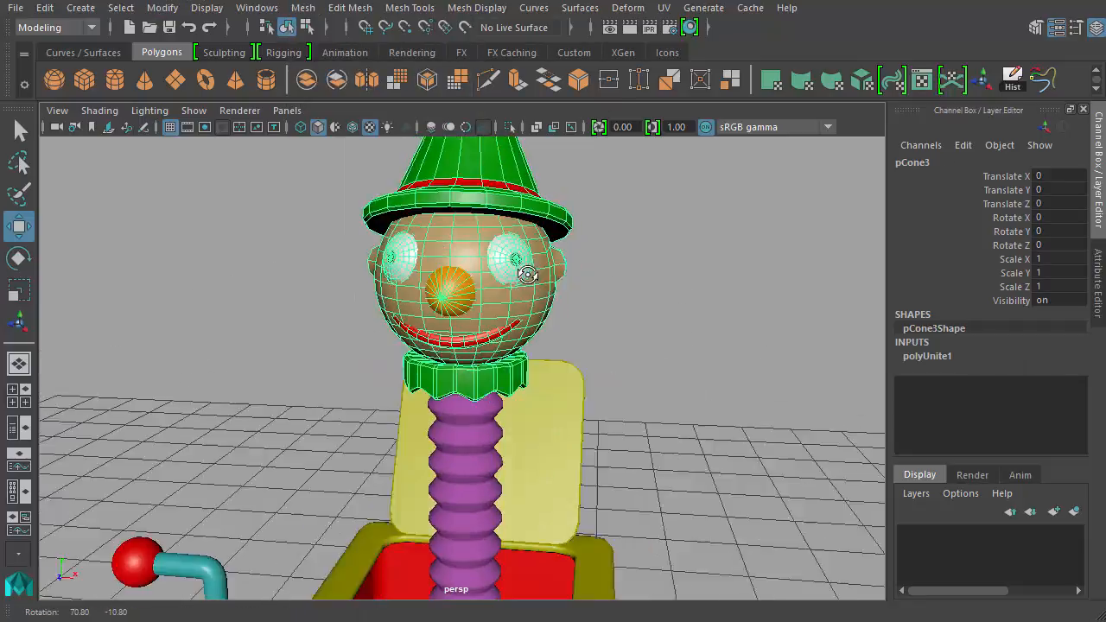
left_click_drag(527, 275, 567, 214)
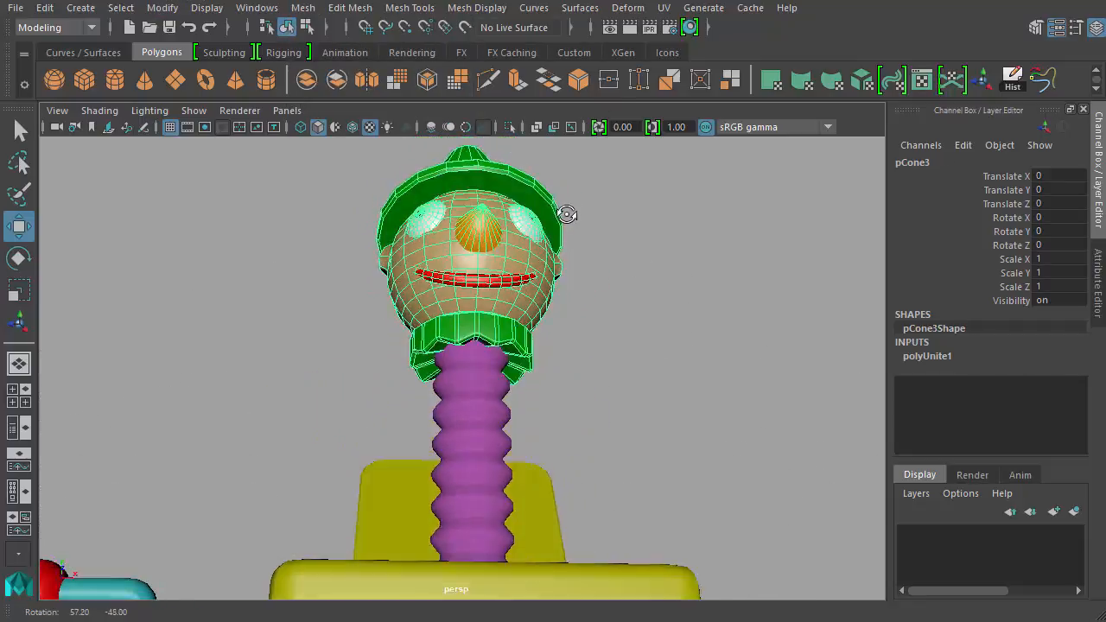
left_click_drag(567, 214, 681, 335)
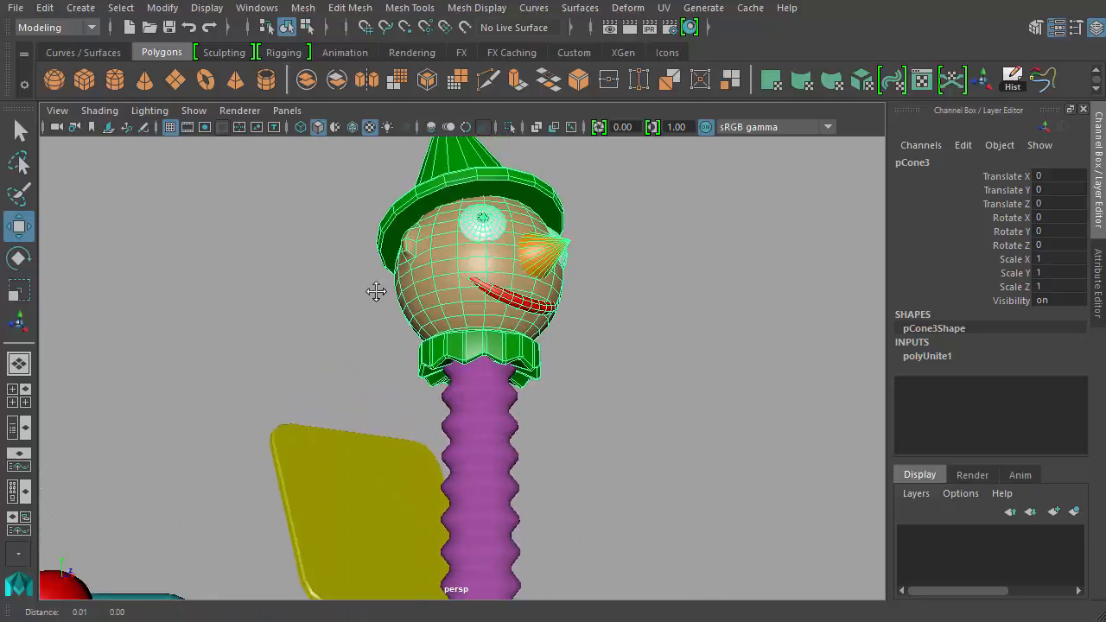
left_click_drag(377, 291, 458, 342)
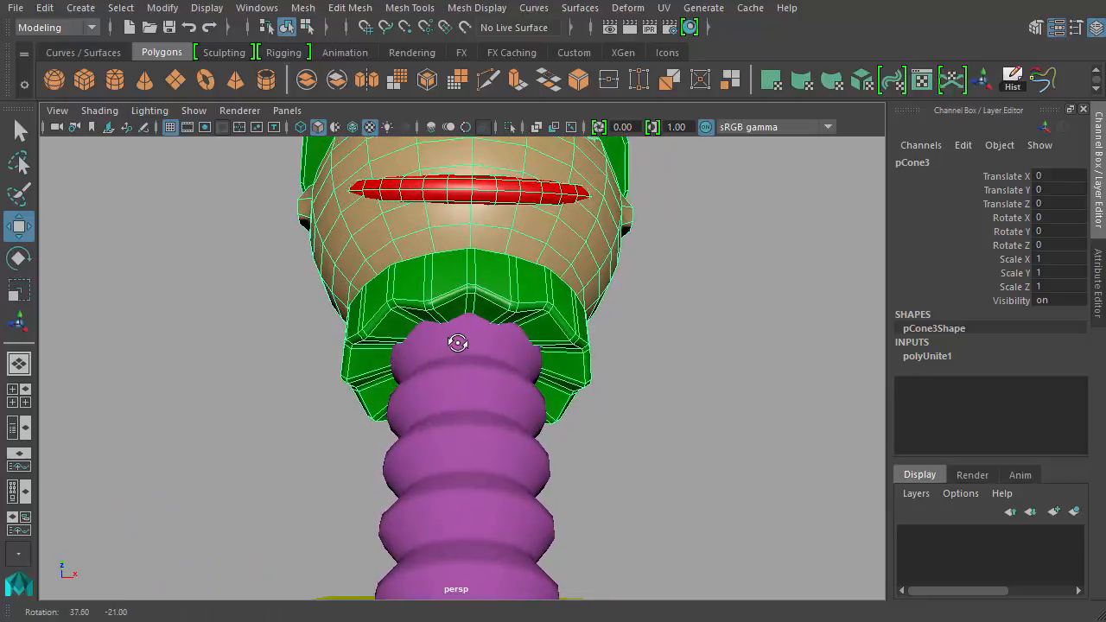
In wireframe, snap the head's pivot to the centre of the collar's bottom edge ring
key("4")
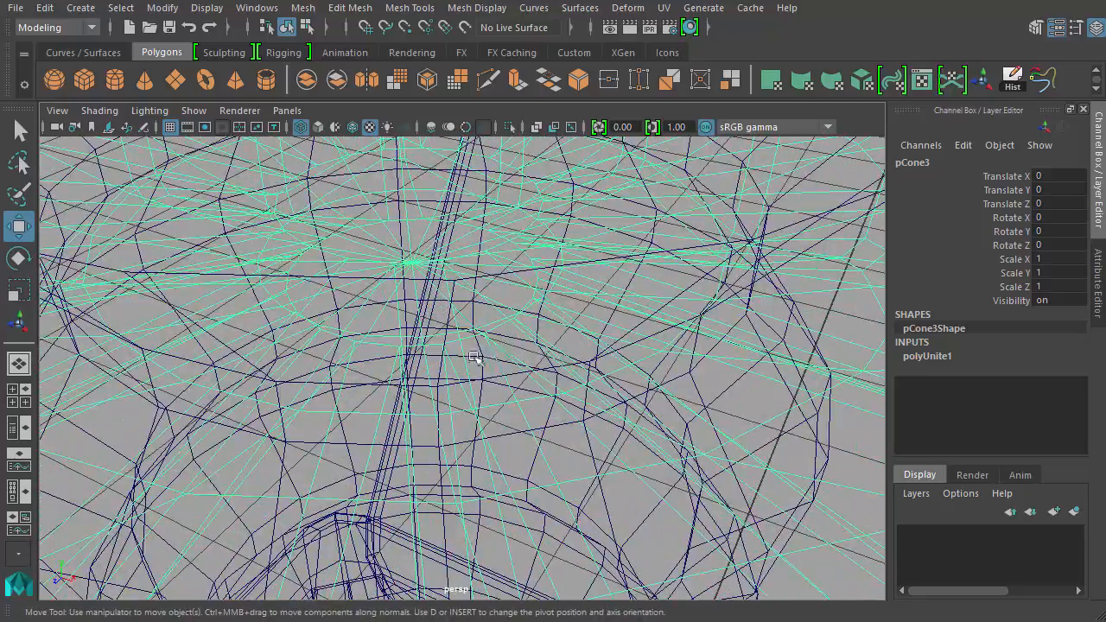
left_click_drag(475, 356, 401, 280)
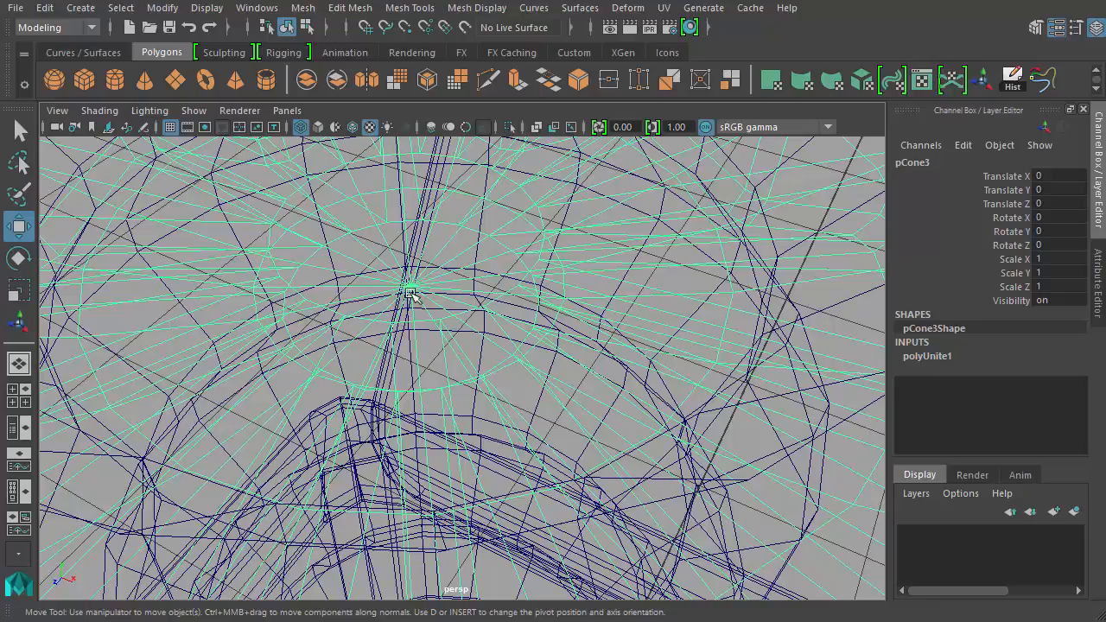
left_click_drag(406, 294, 470, 318)
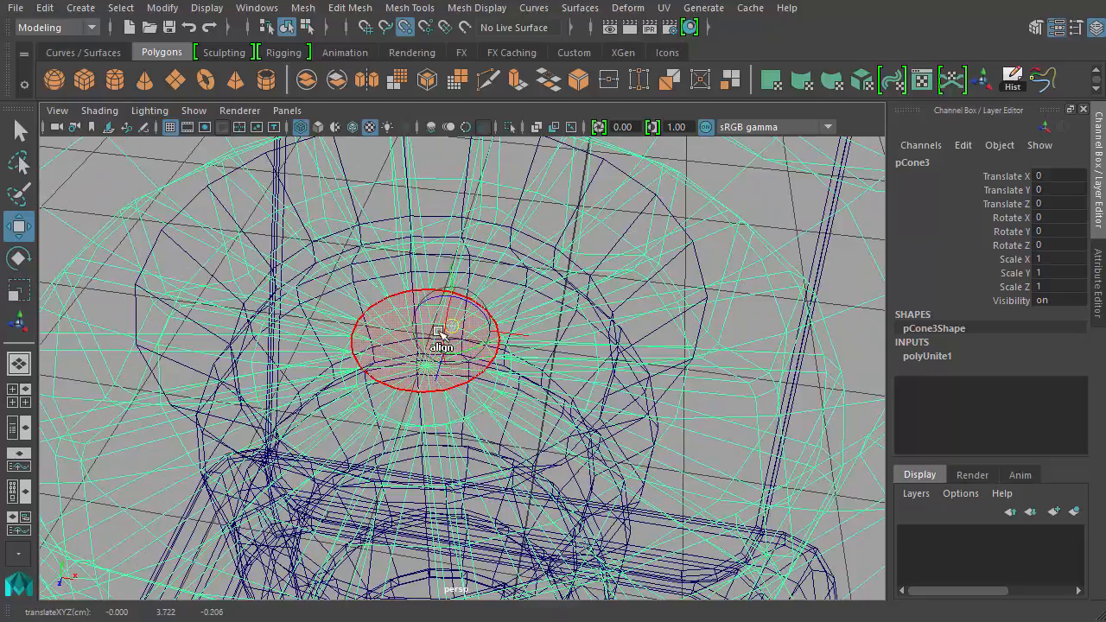
left_click_drag(441, 337, 446, 380)
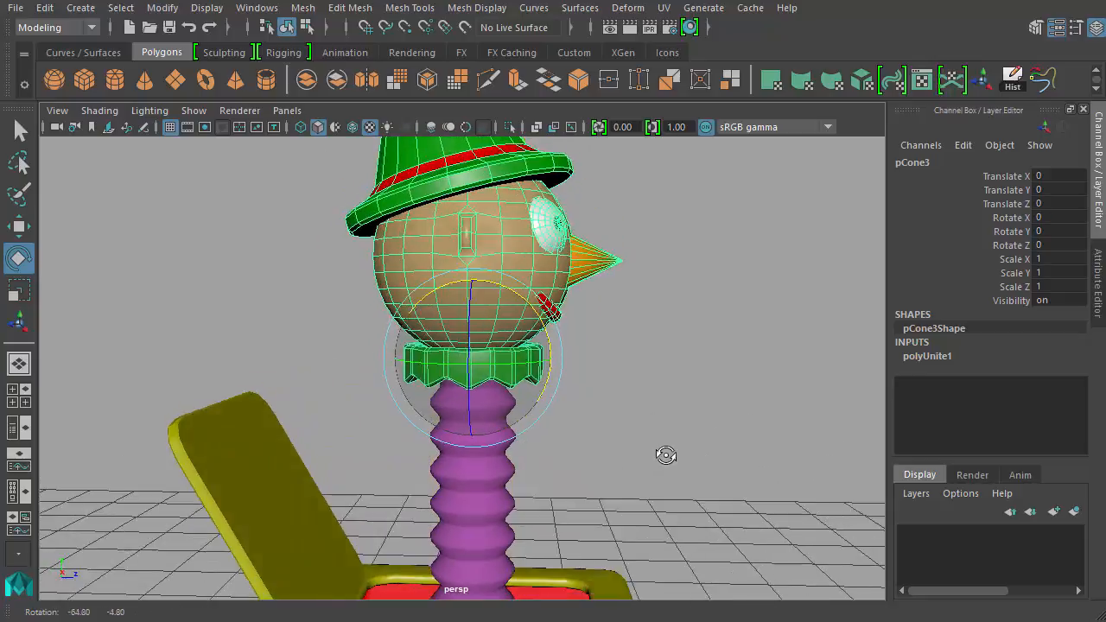
left_click_drag(666, 457, 389, 436)
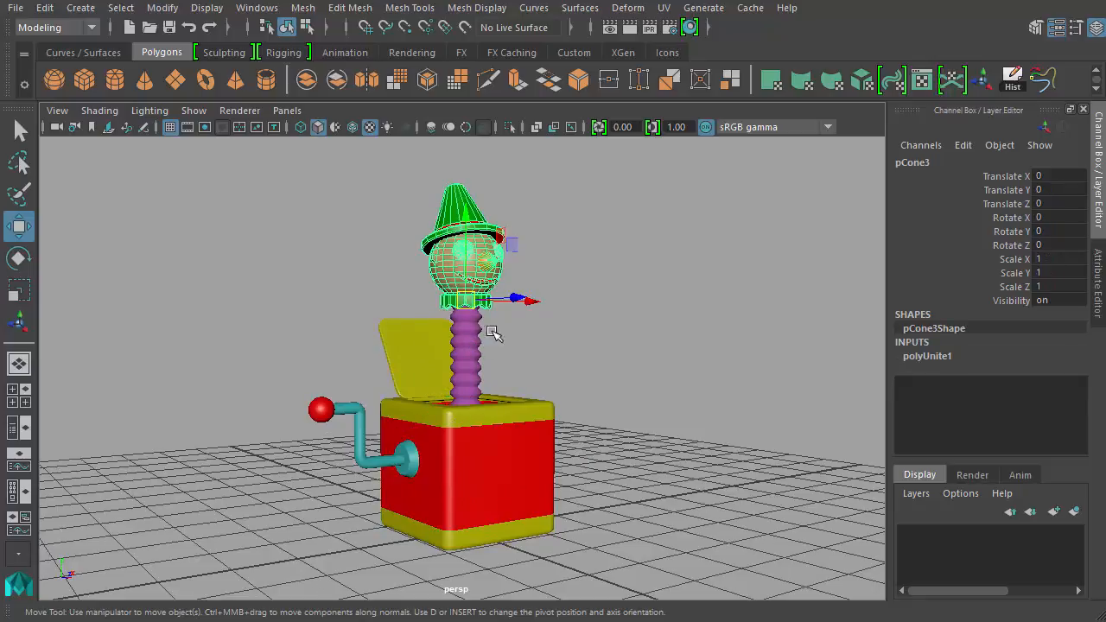
left_click_drag(495, 332, 543, 356)
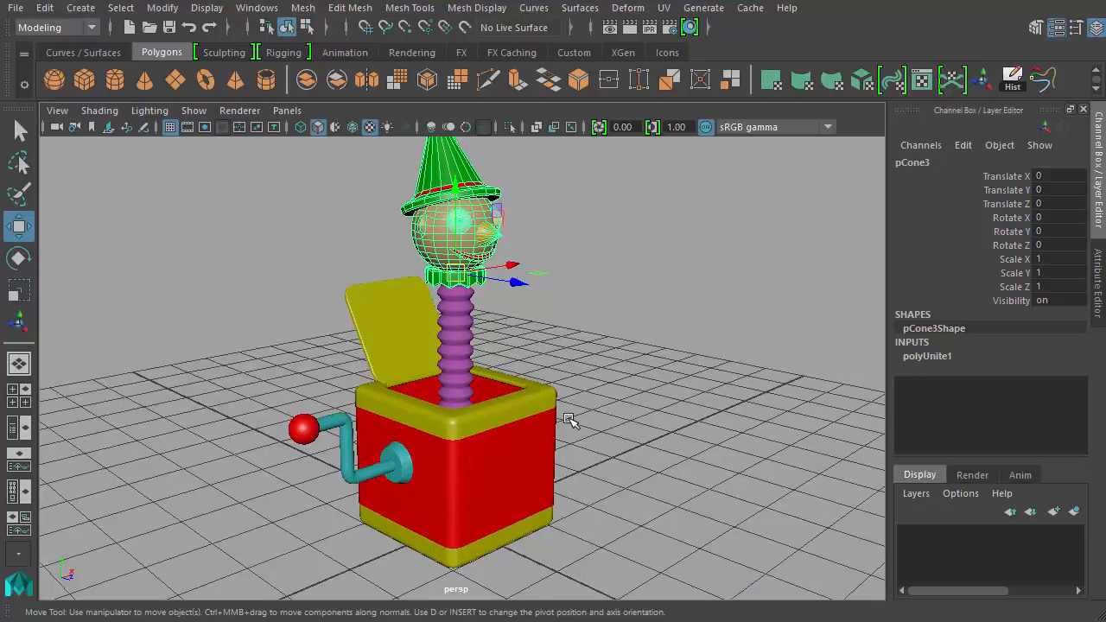
mouse_move(660, 384)
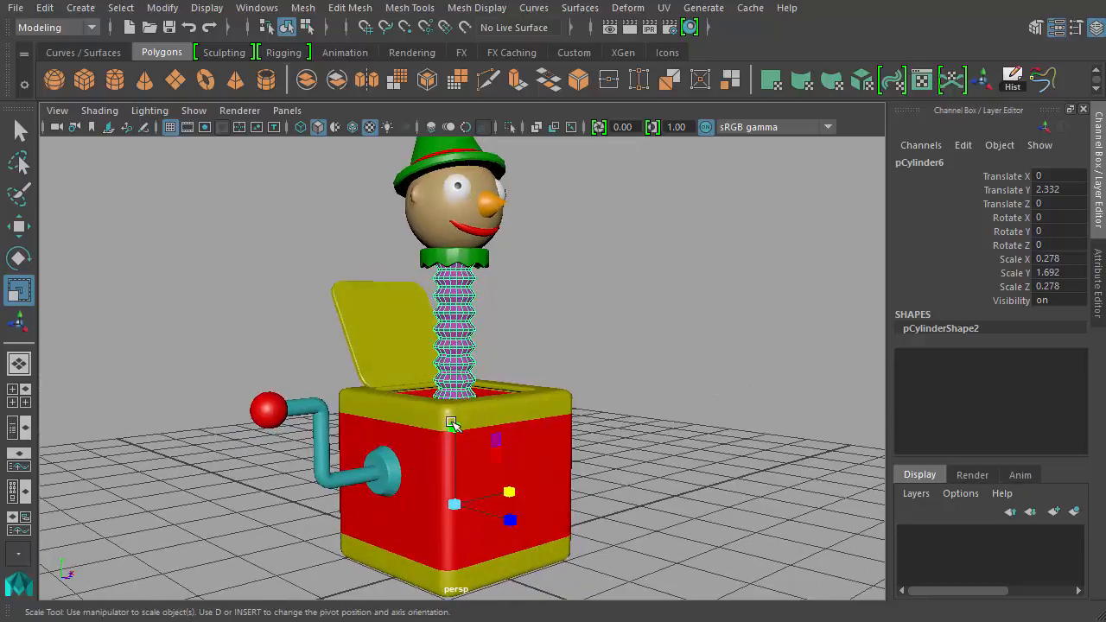
left_click_drag(453, 406, 453, 492)
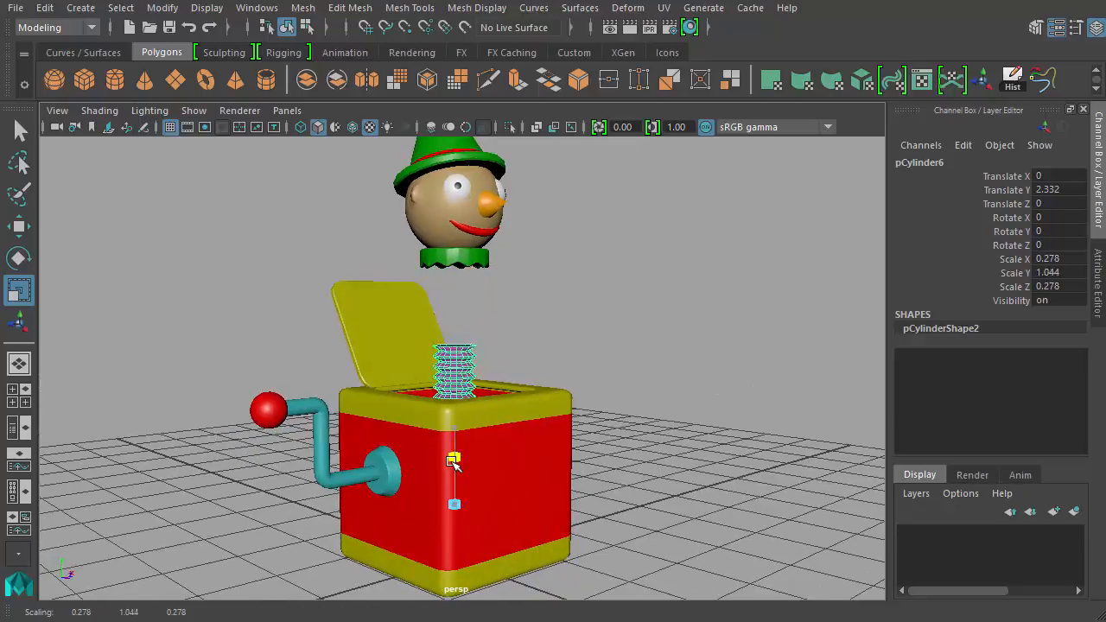
left_click_drag(453, 463, 453, 436)
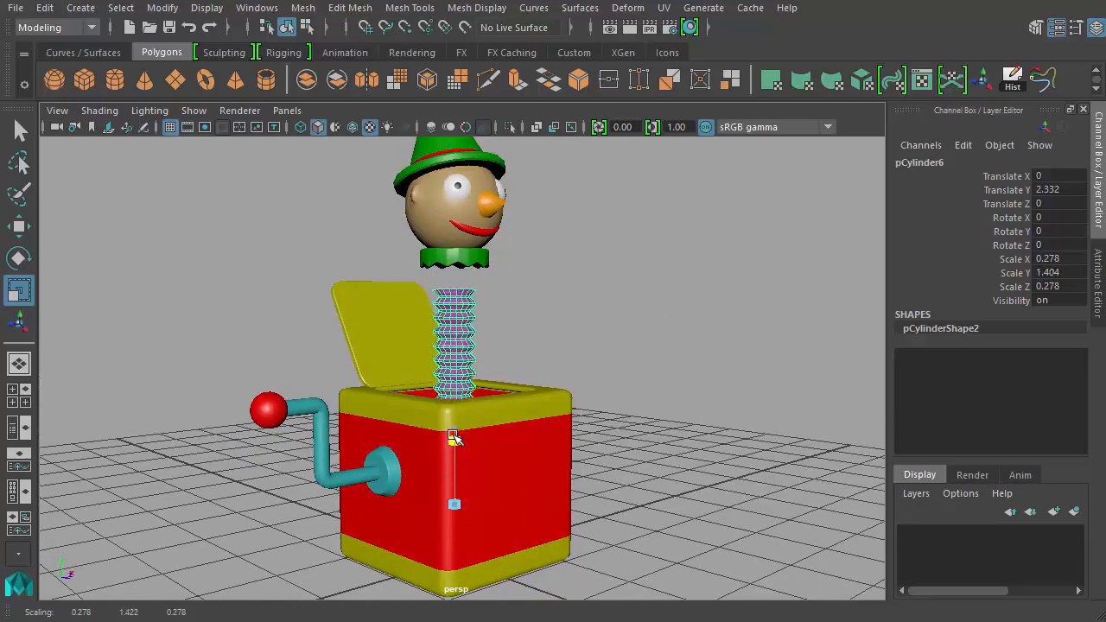